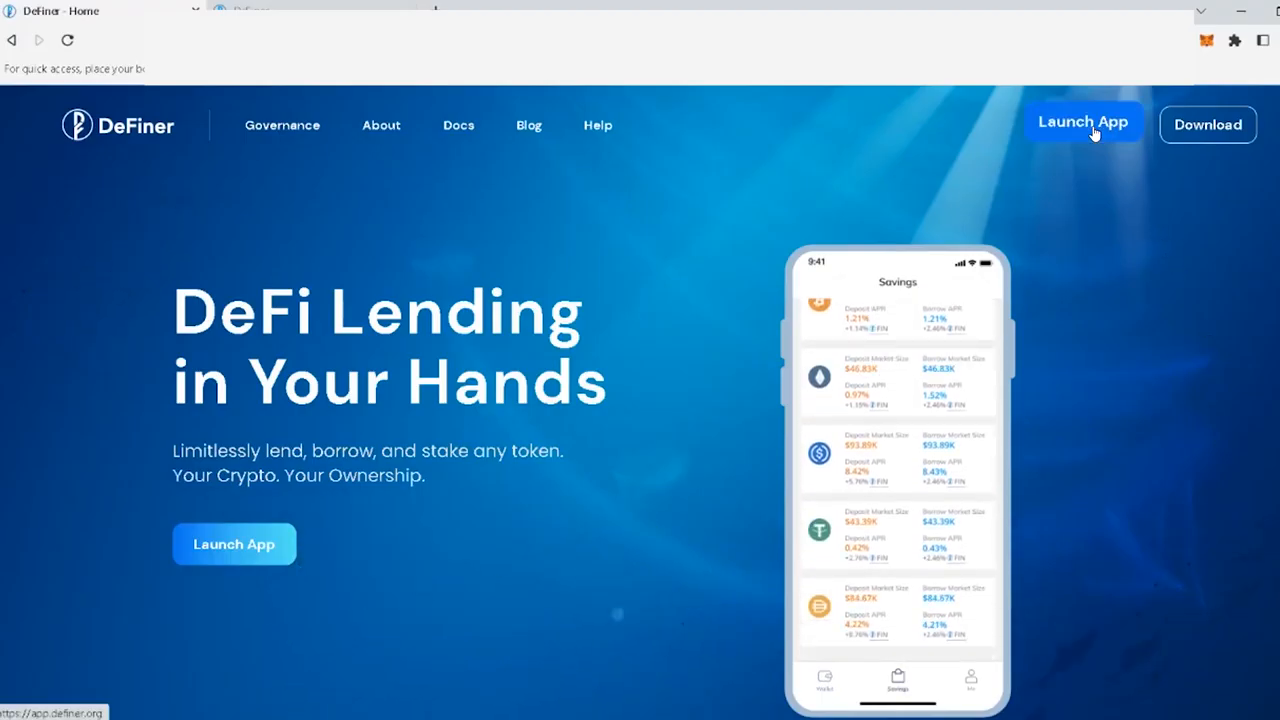
Launch the DeFiner app from the home page to reach HODLer Markets
click(1083, 121)
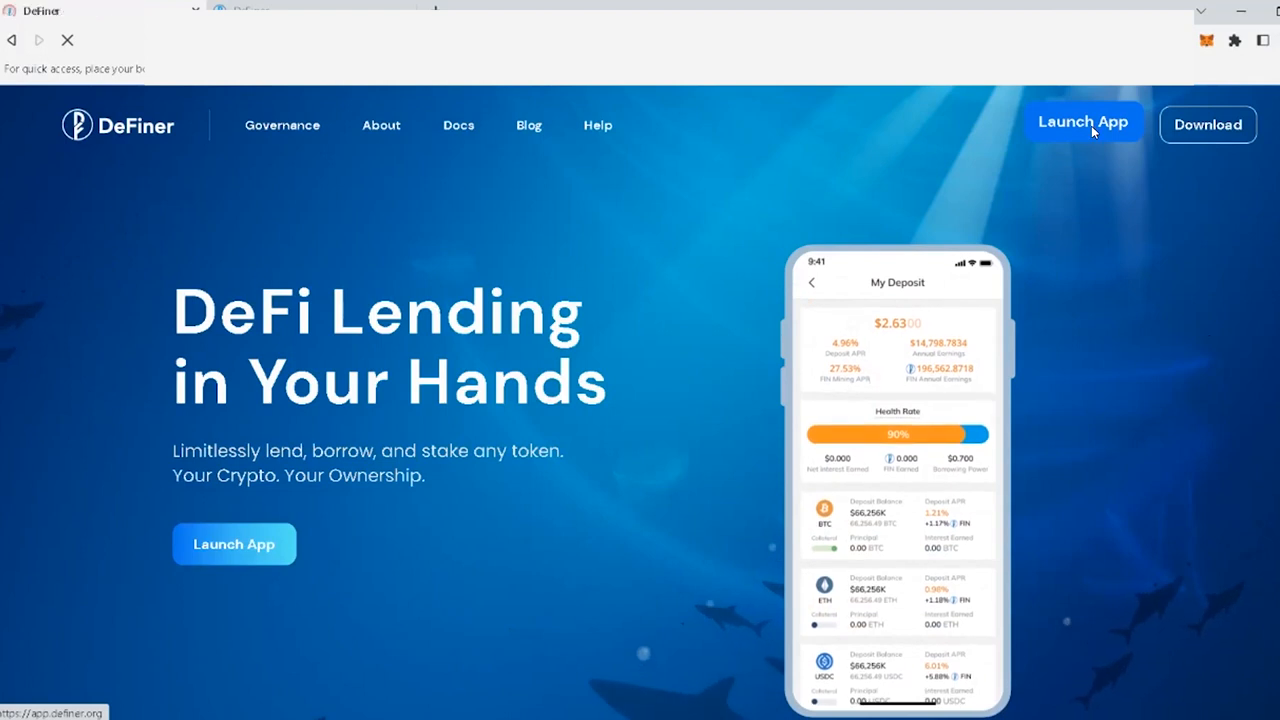
click(1083, 124)
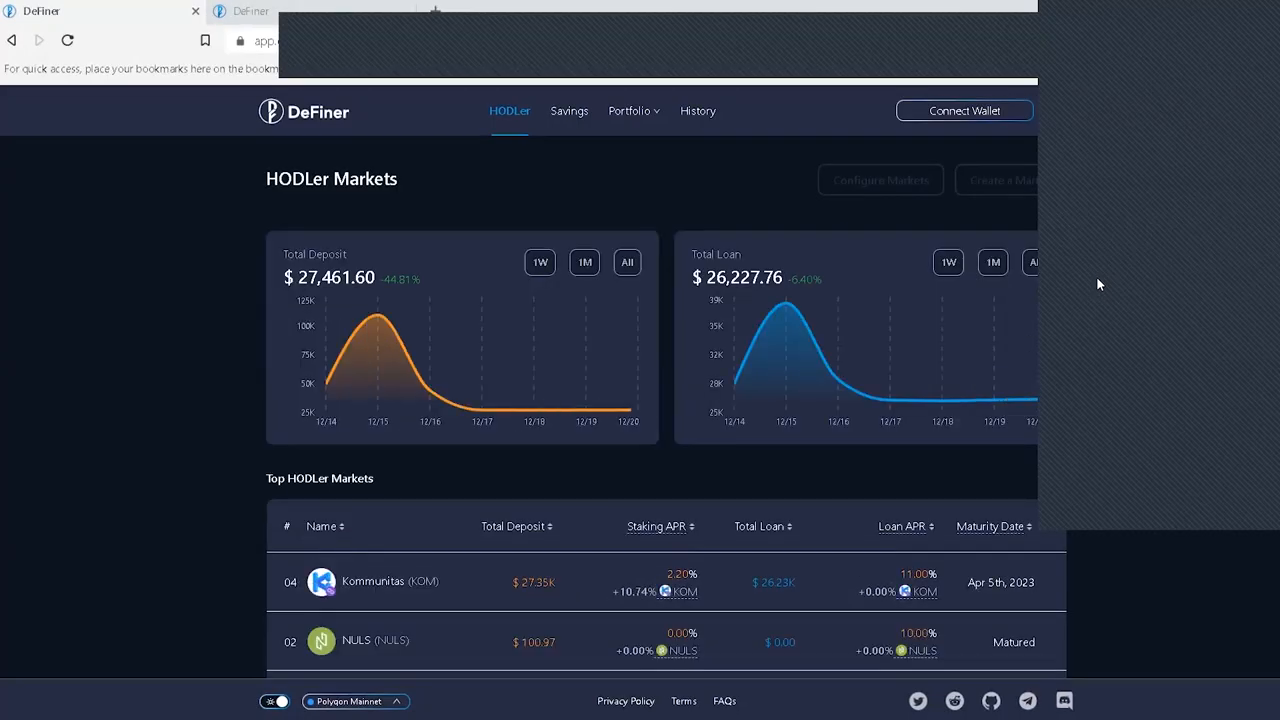
mouse_move(527, 407)
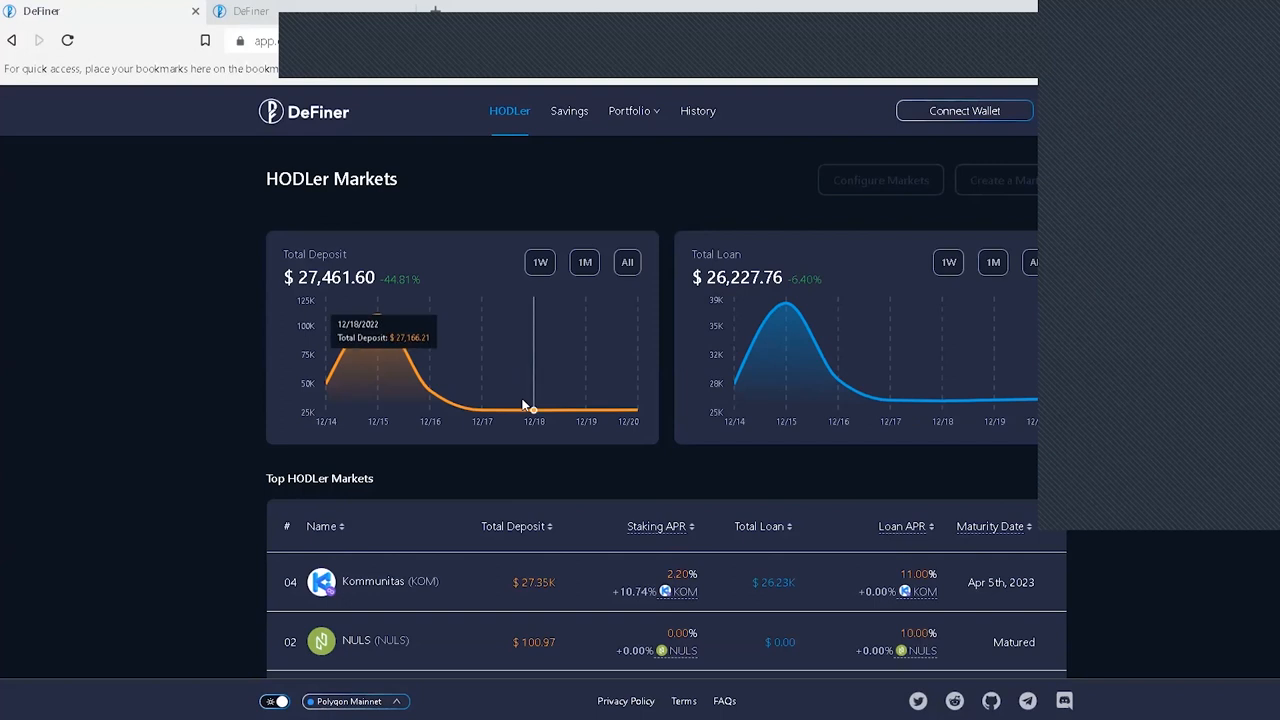
mouse_move(448, 480)
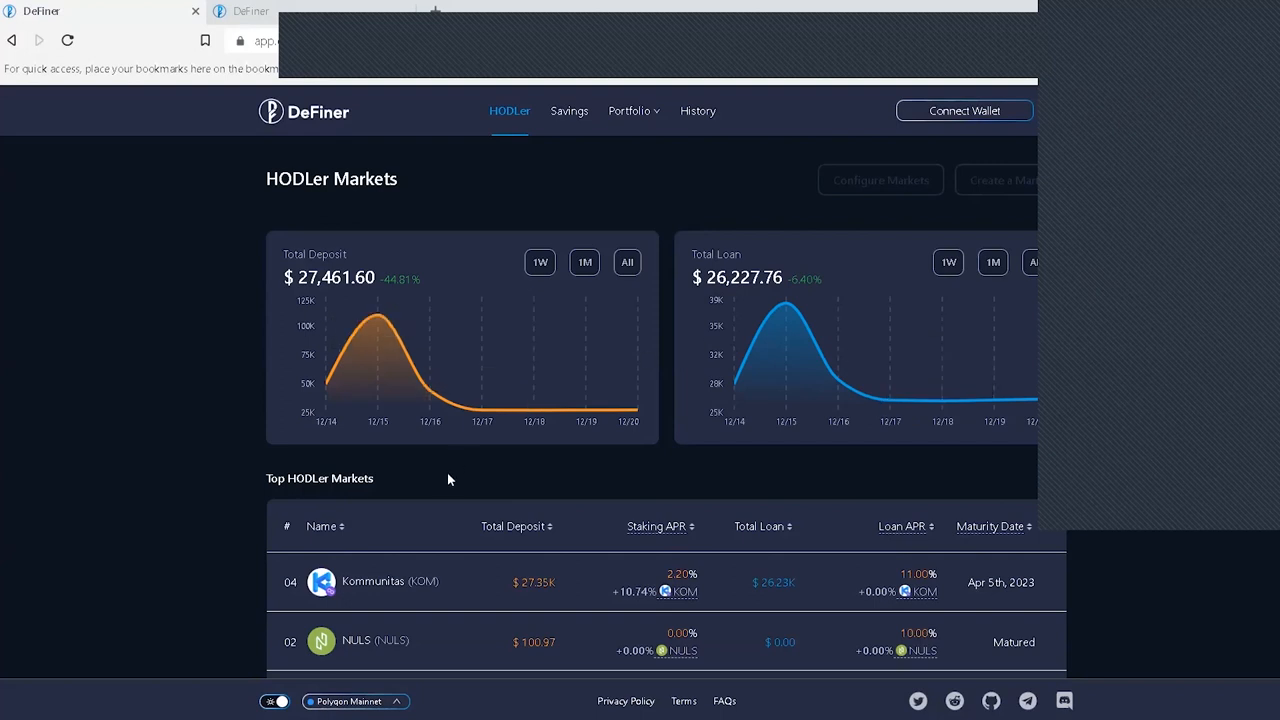
mouse_move(400, 582)
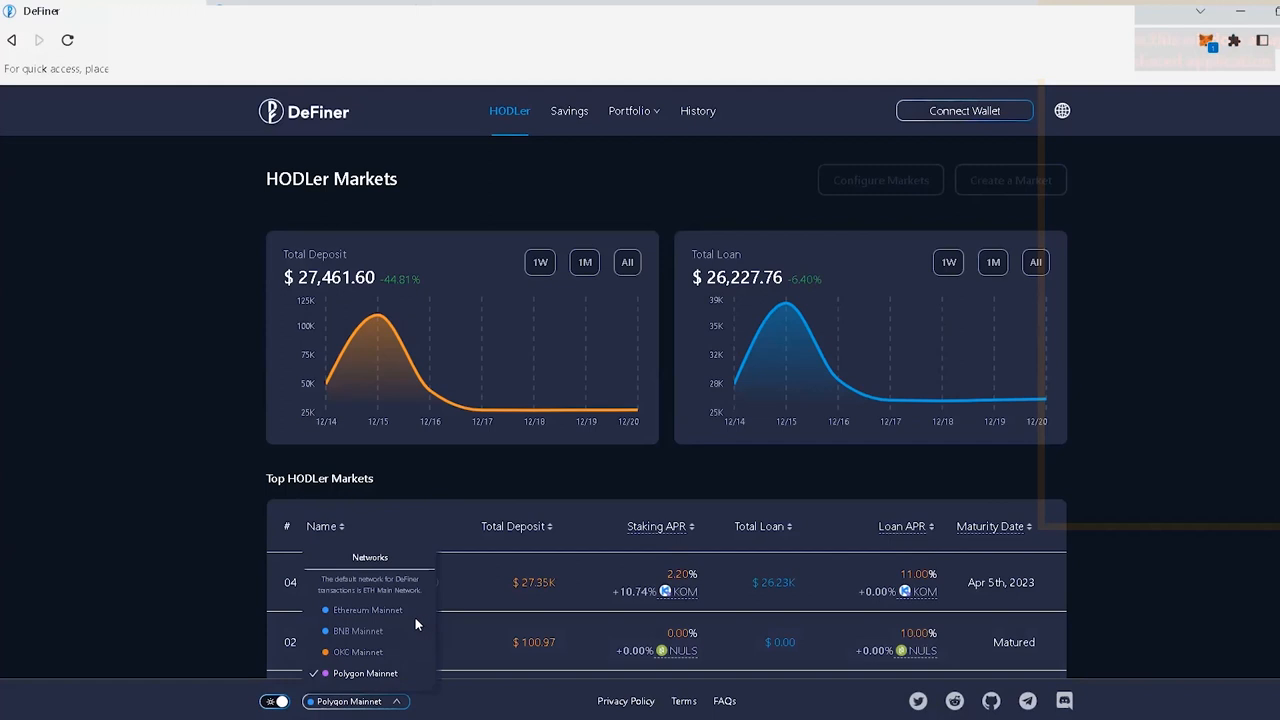
mouse_move(400, 656)
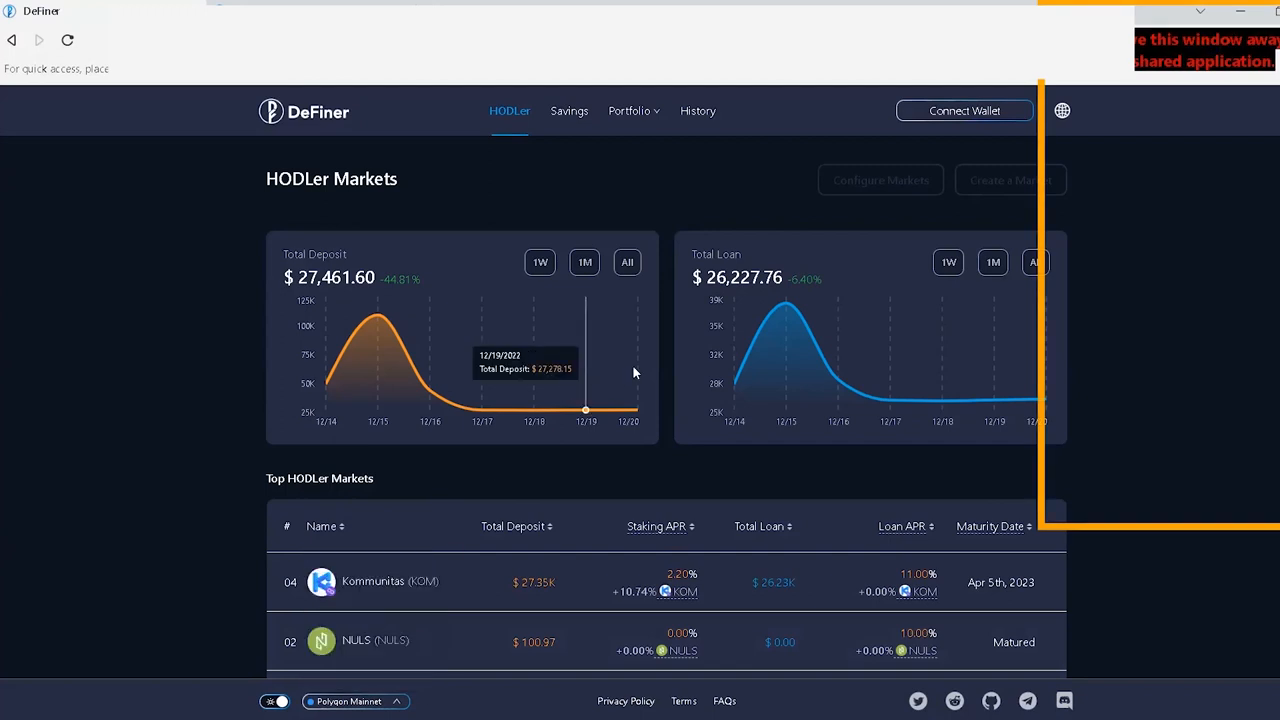
mouse_move(665, 356)
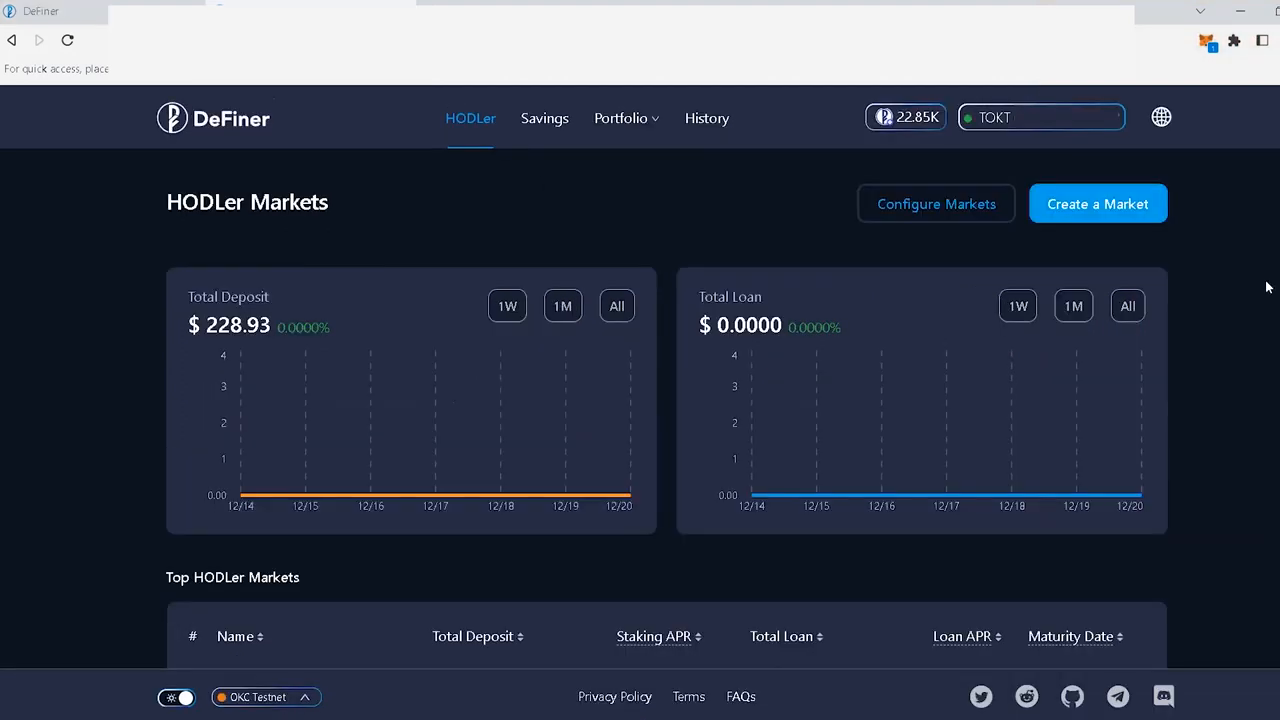
mouse_move(585, 210)
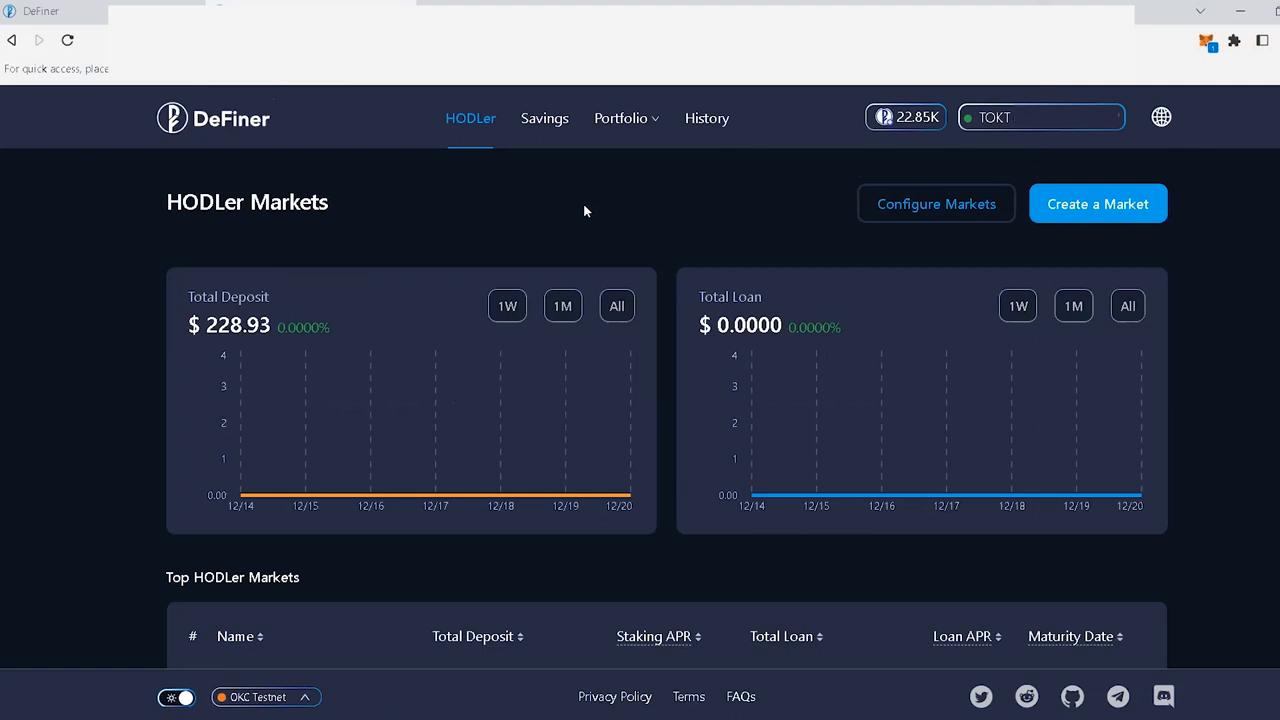
mouse_move(465, 130)
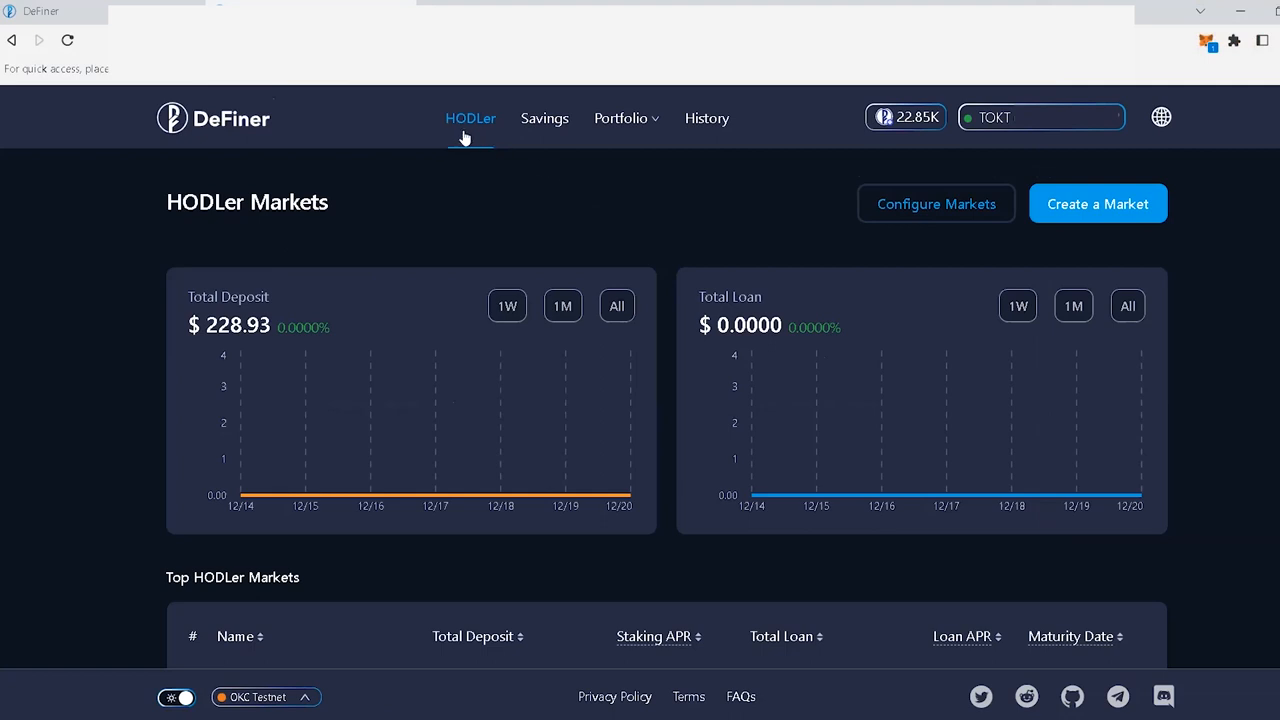
mouse_move(475, 143)
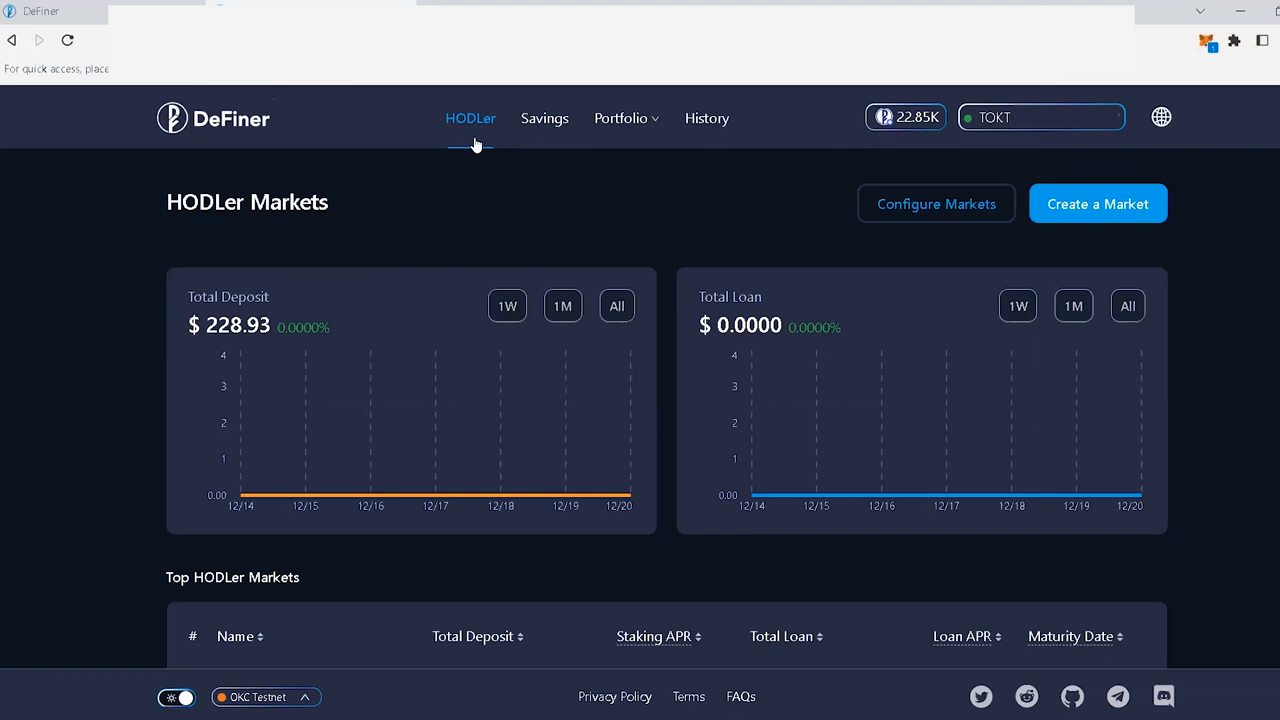
mouse_move(742, 174)
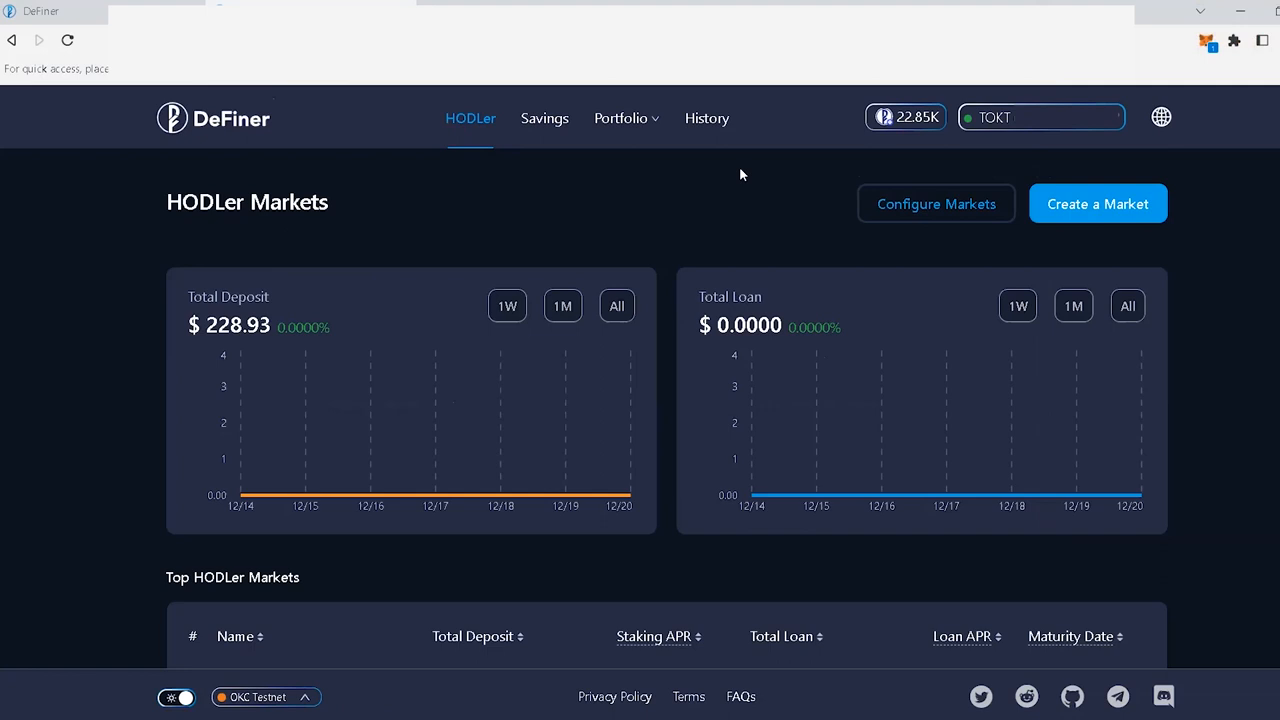
mouse_move(753, 175)
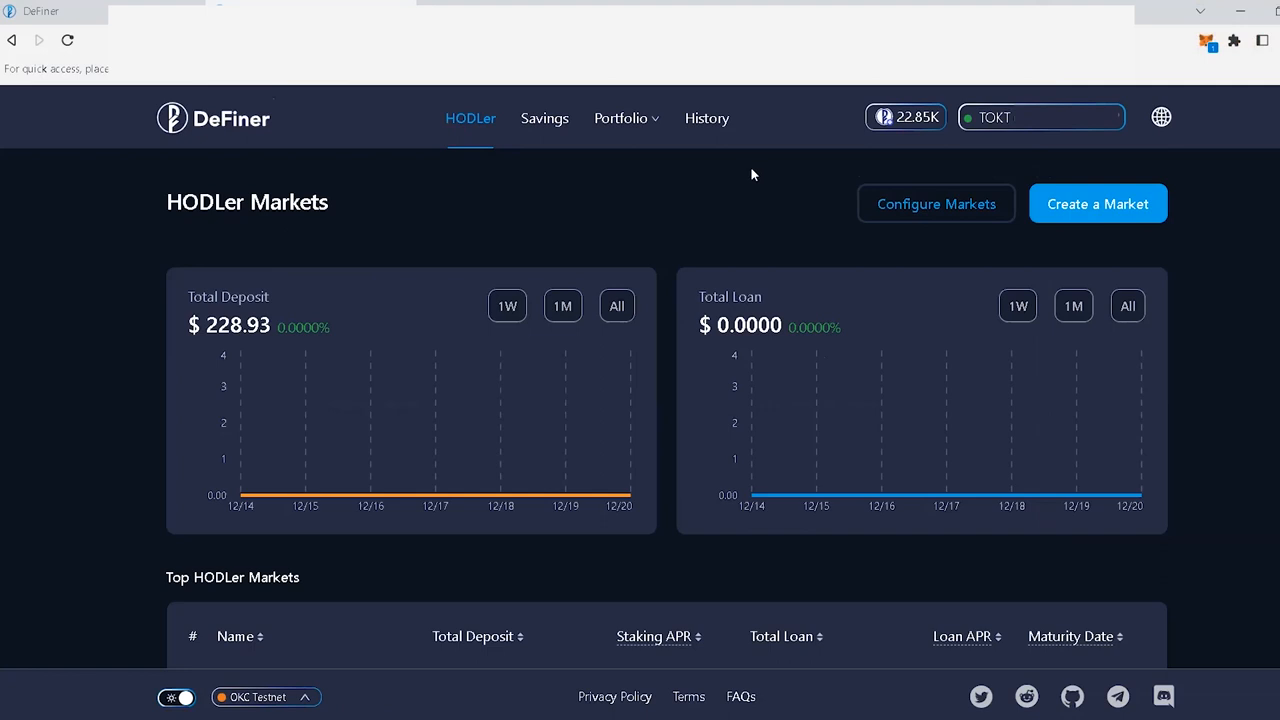
mouse_move(1159, 233)
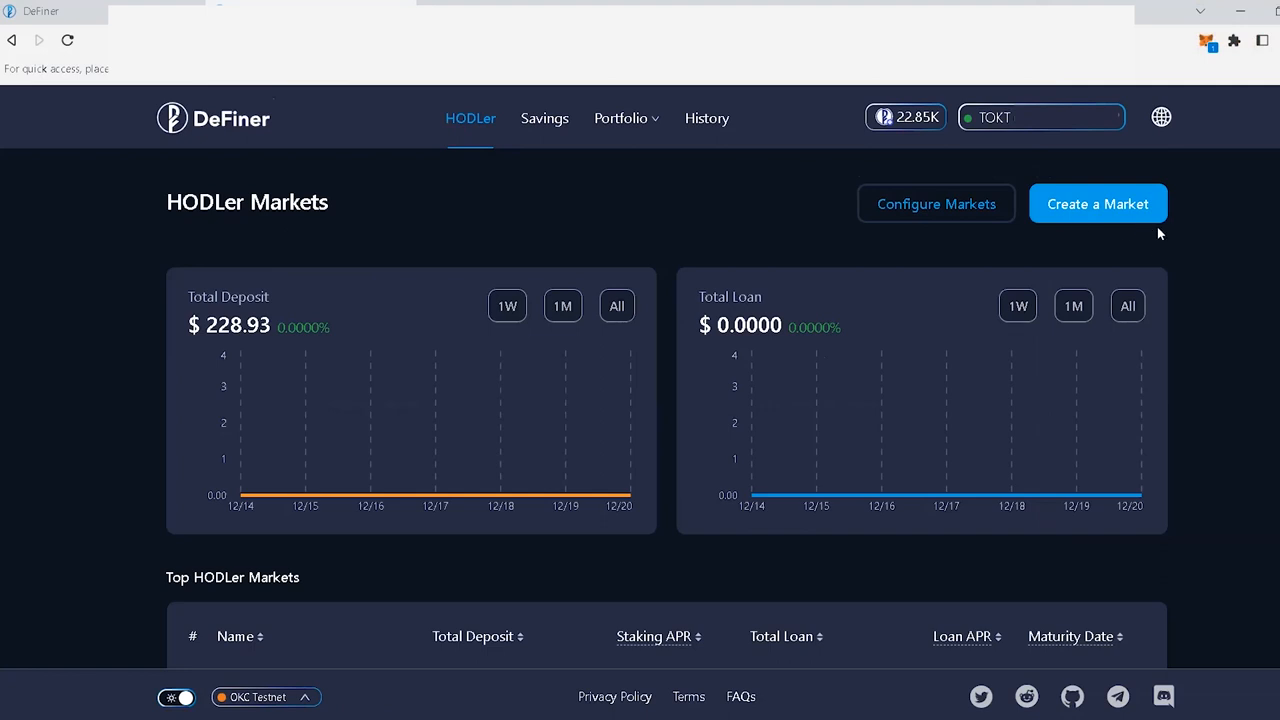
mouse_move(1078, 241)
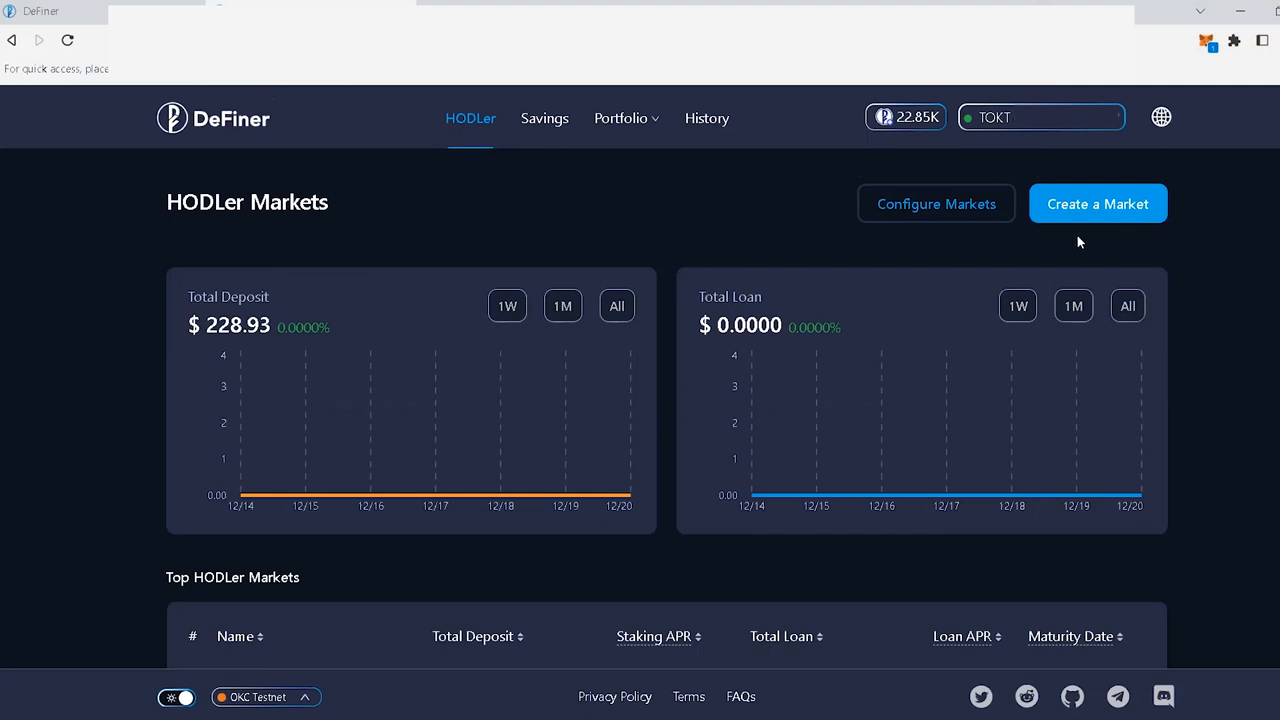
mouse_move(965, 233)
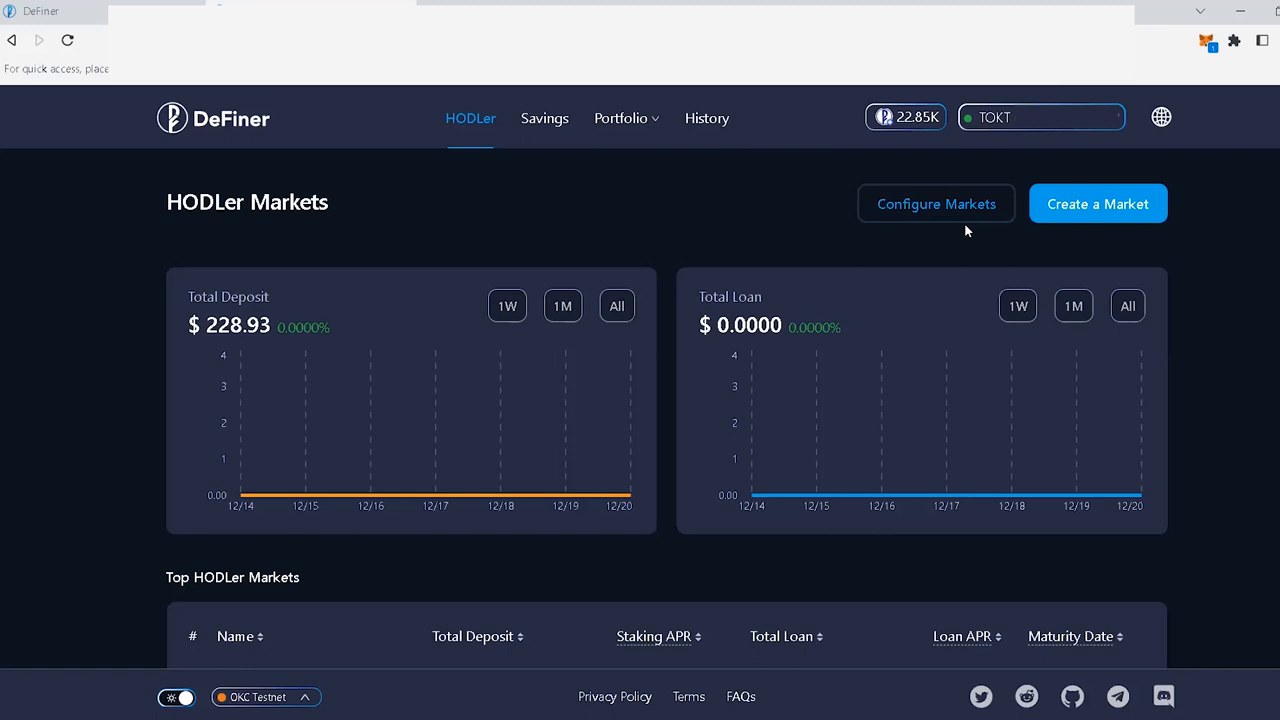
mouse_move(974, 232)
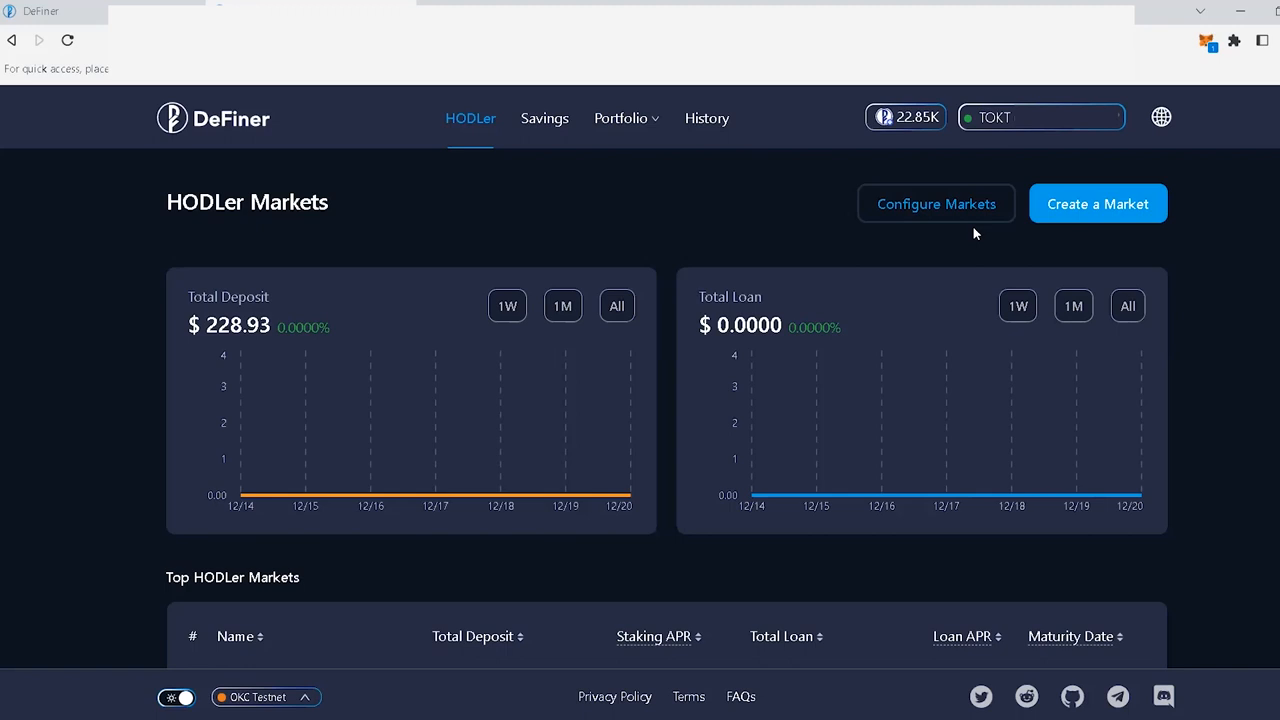
mouse_move(1070, 239)
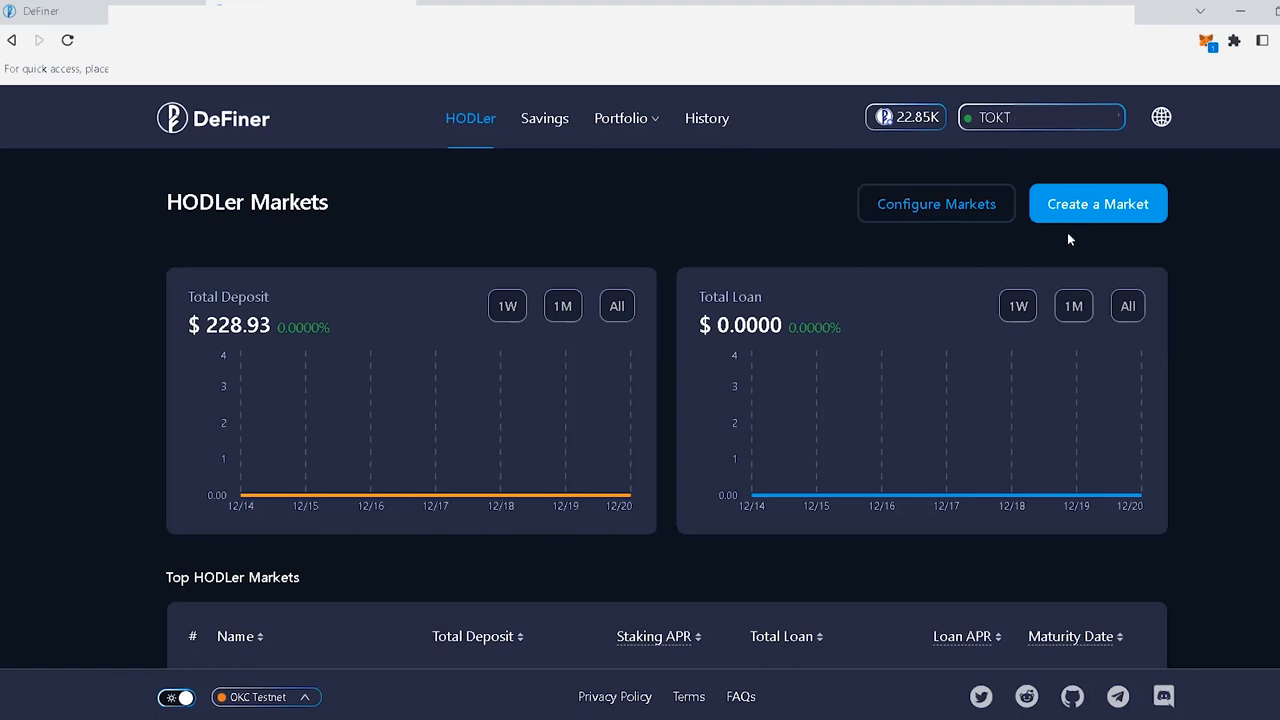
mouse_move(1098, 210)
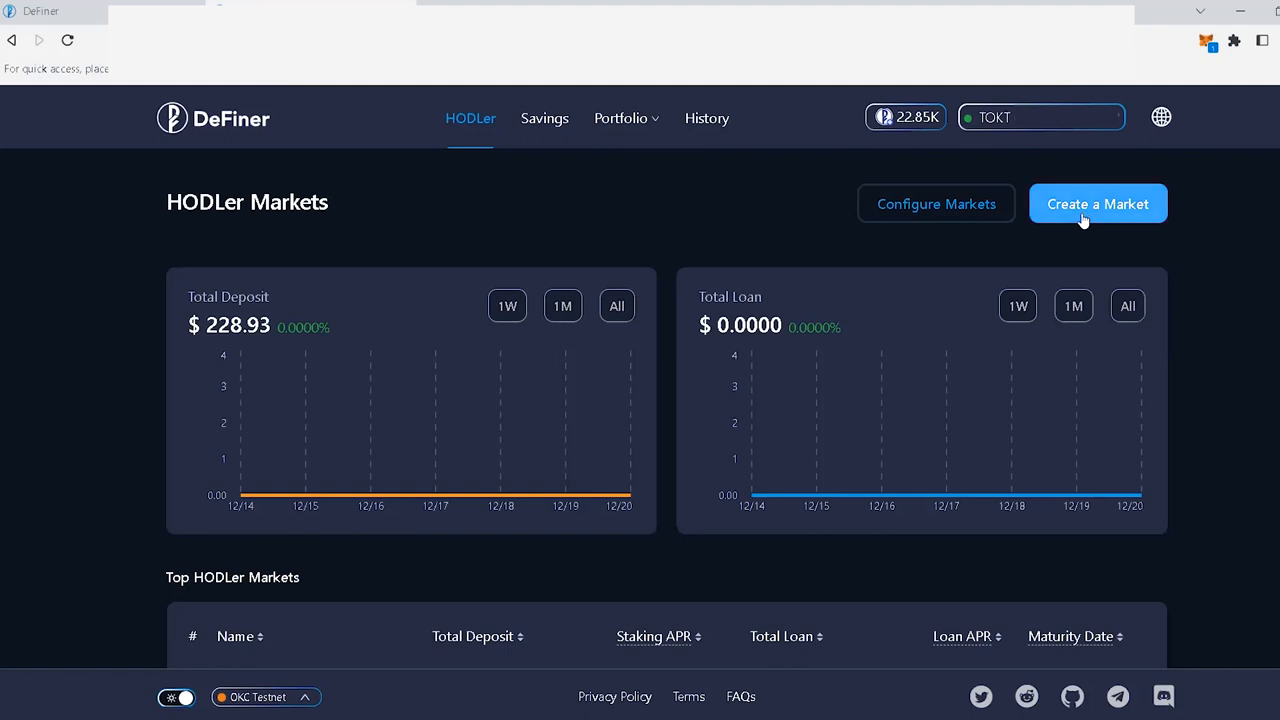
mouse_move(1204, 58)
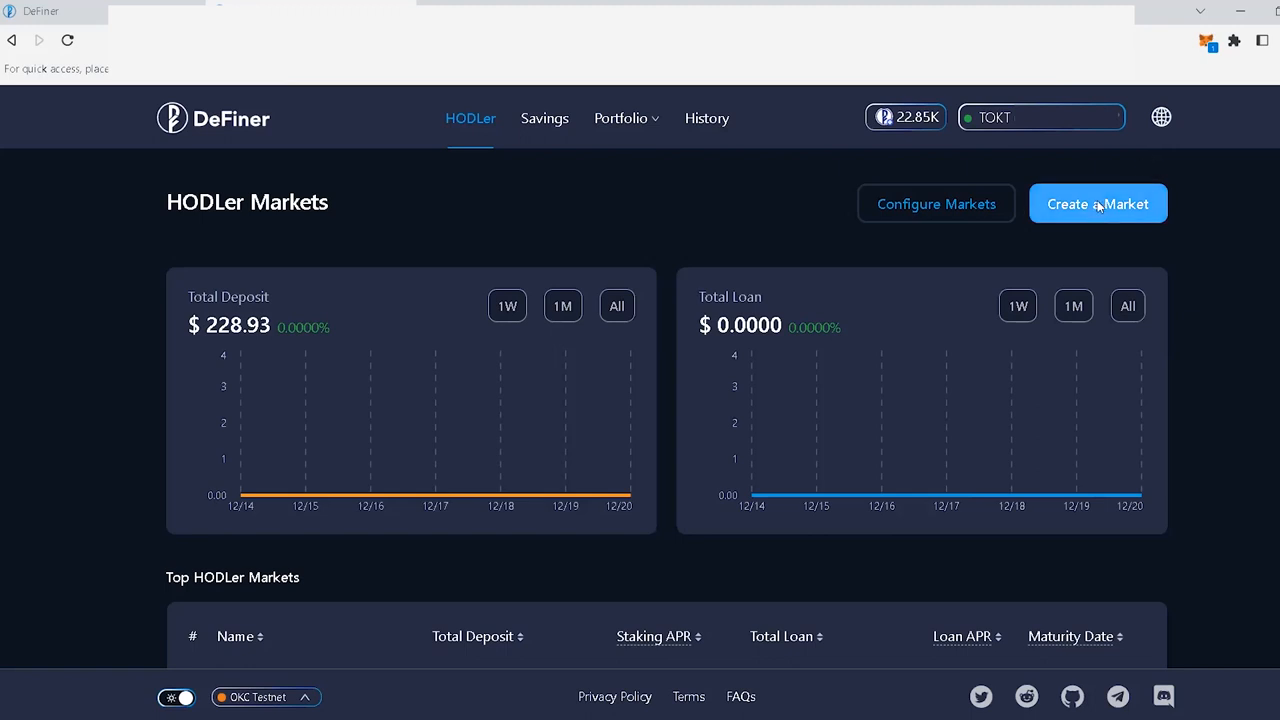
Open the Create a HODLer Market form
click(1097, 203)
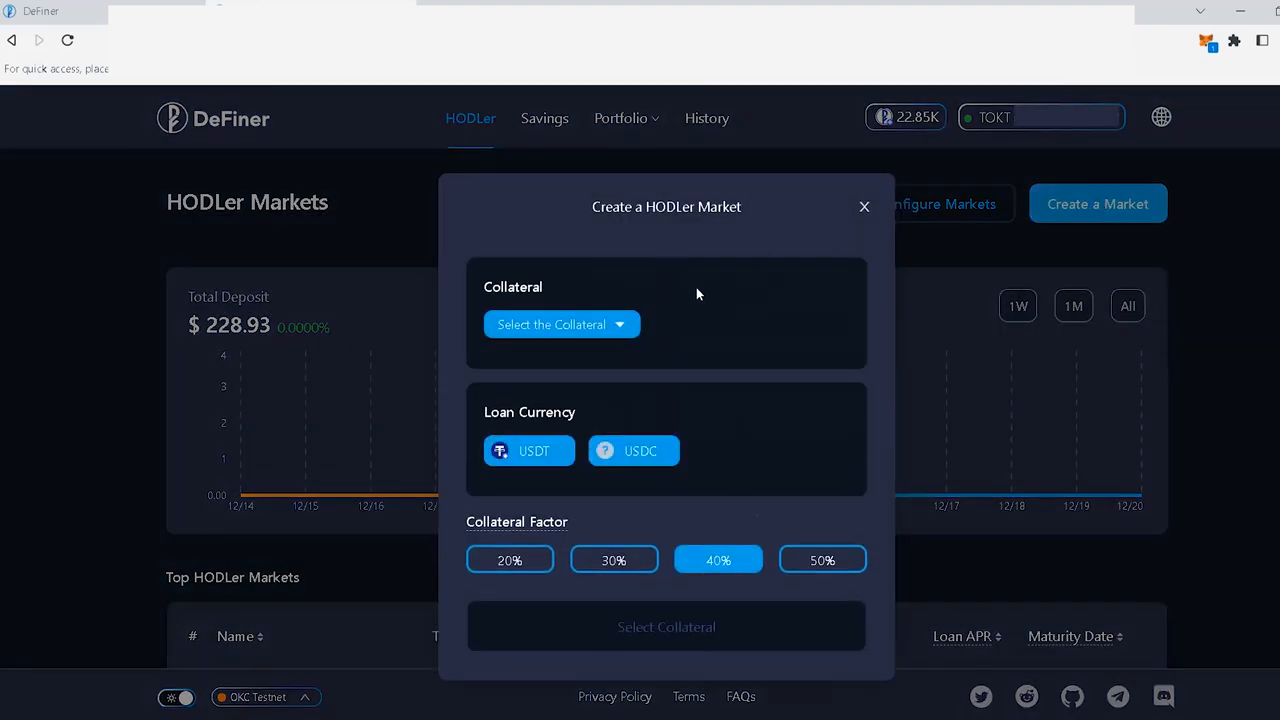
mouse_move(669, 391)
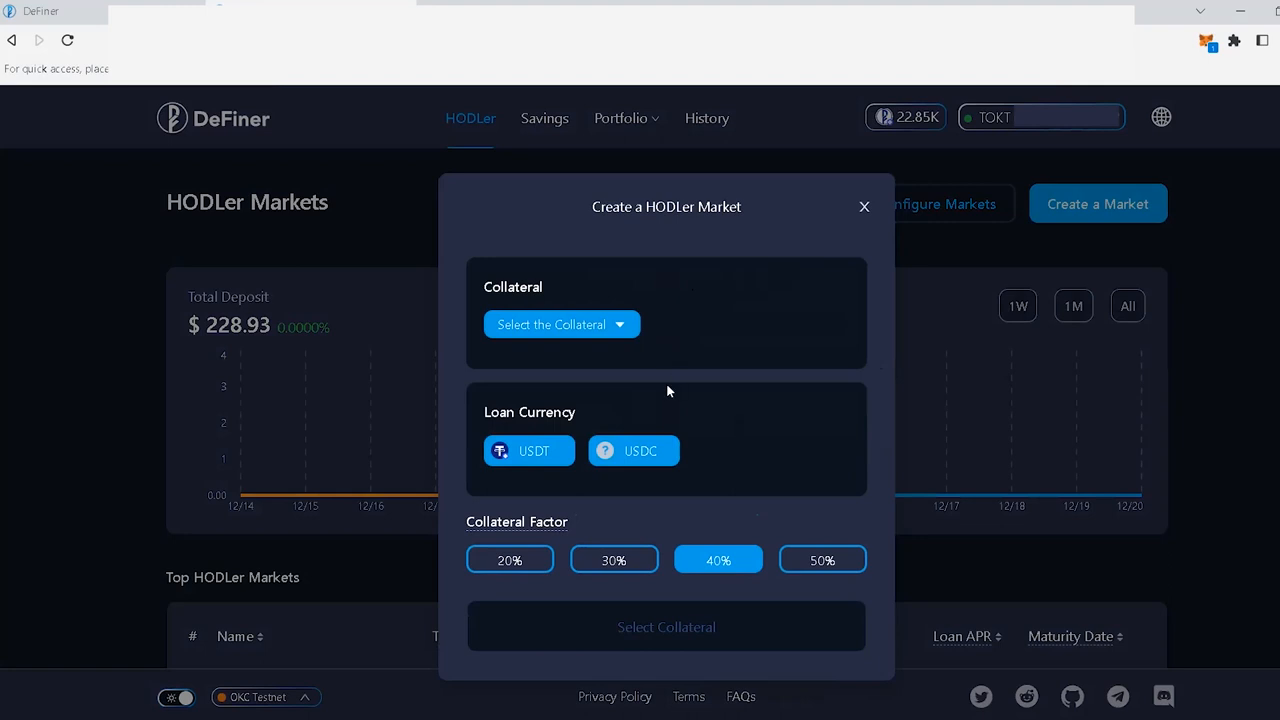
mouse_move(697, 508)
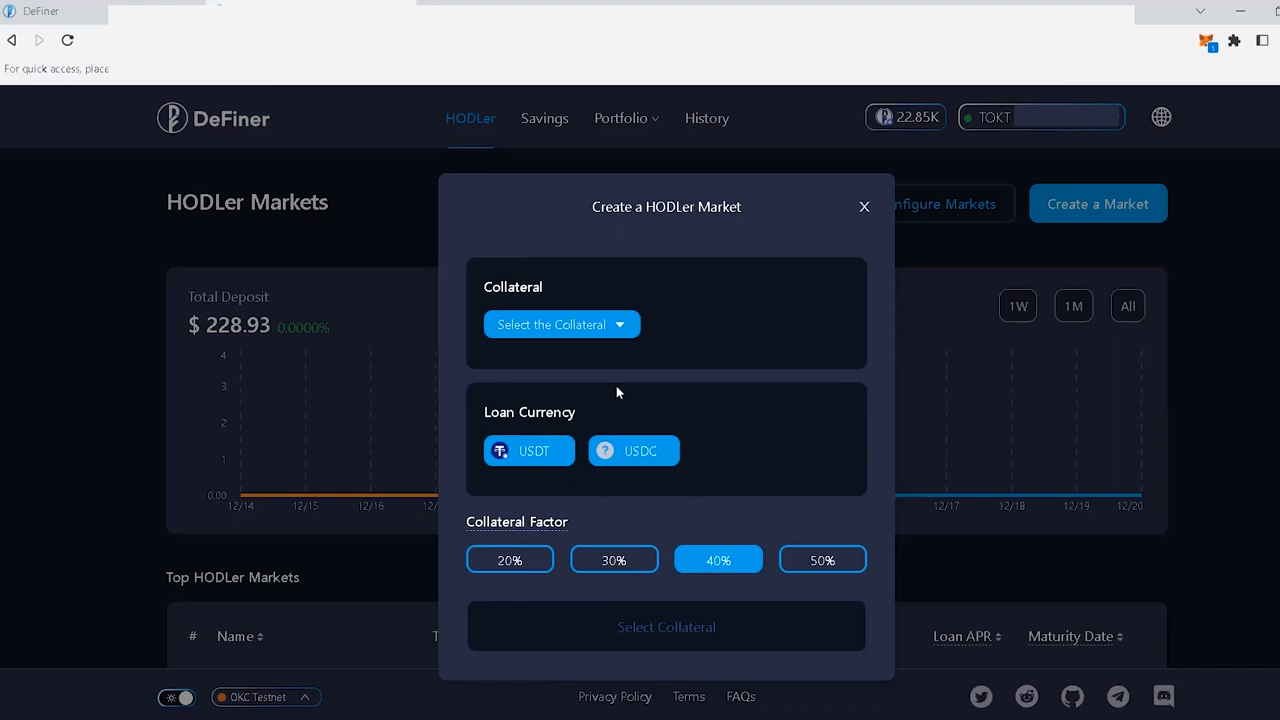
mouse_move(603, 356)
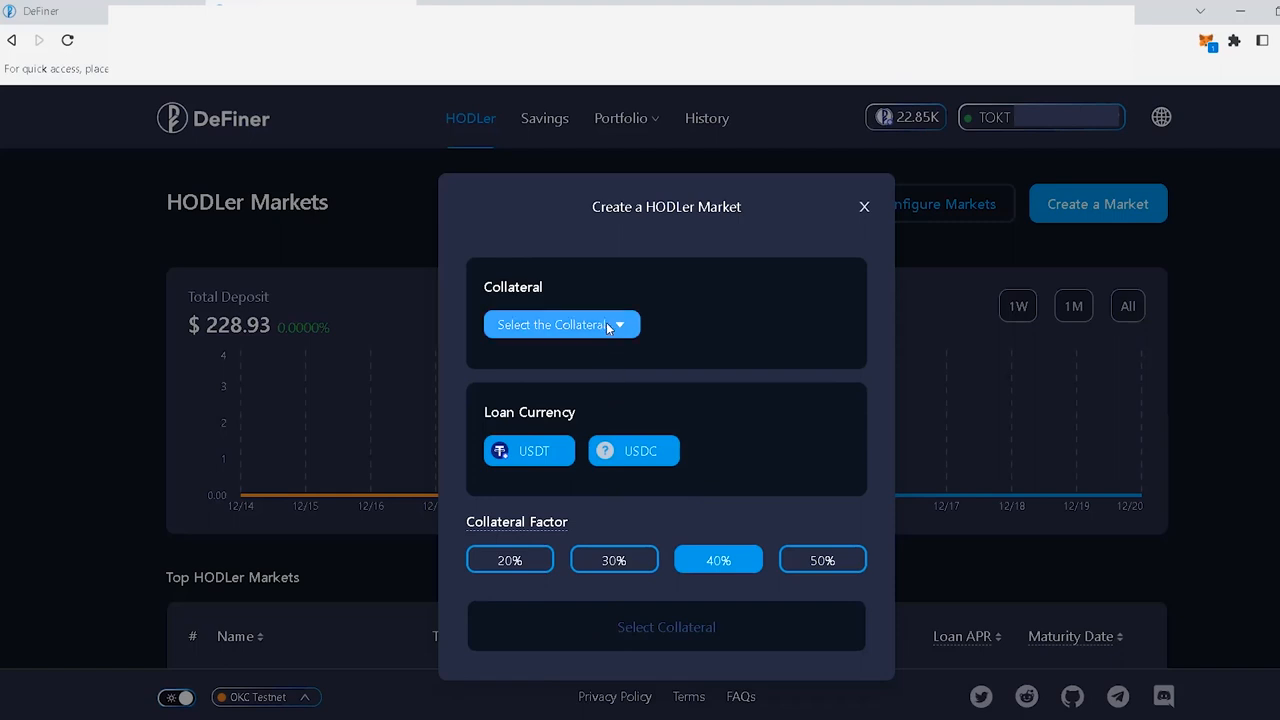
Open the collateral token picker, browse it, and focus its Name, Symbol or Address search
click(560, 324)
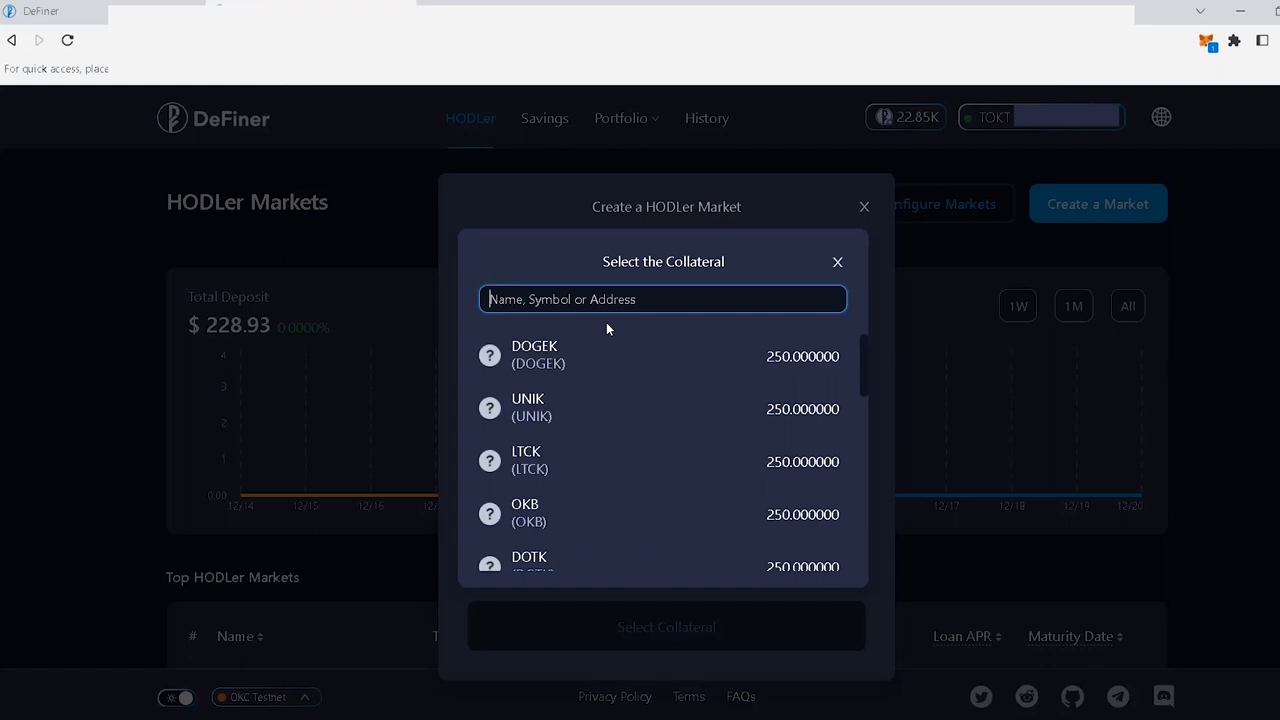
mouse_move(648, 440)
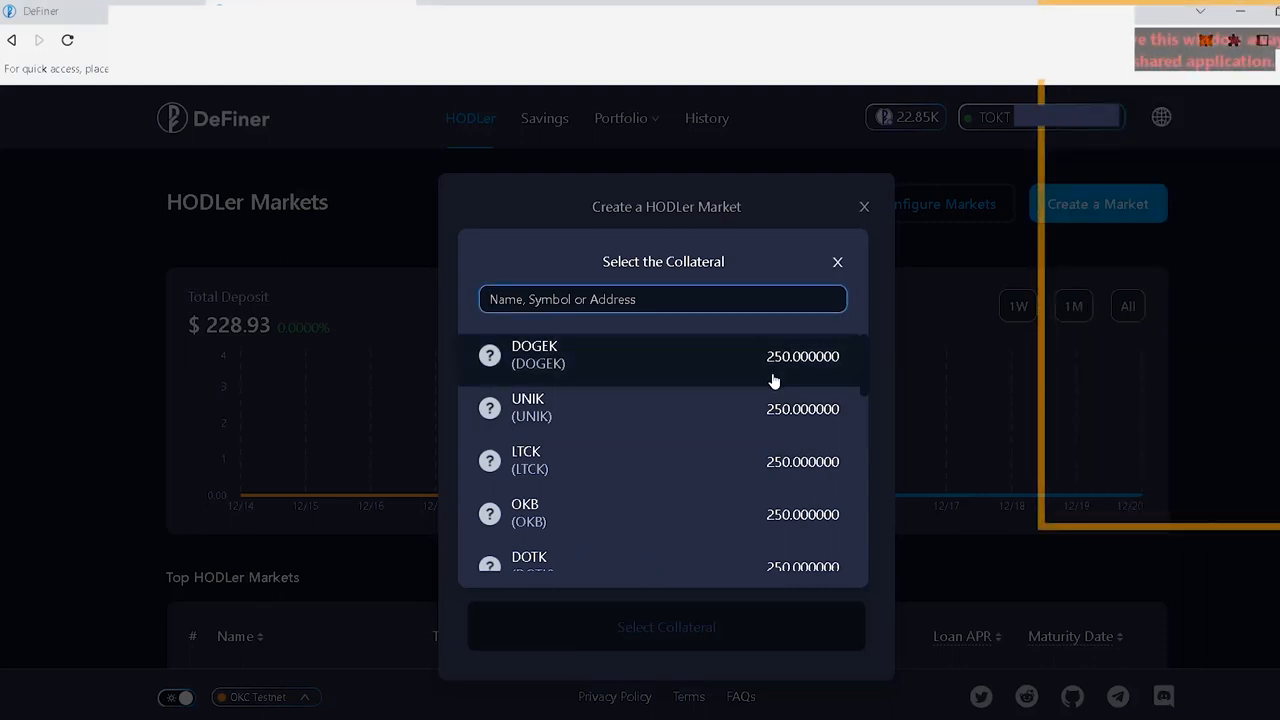
scroll(down, 3)
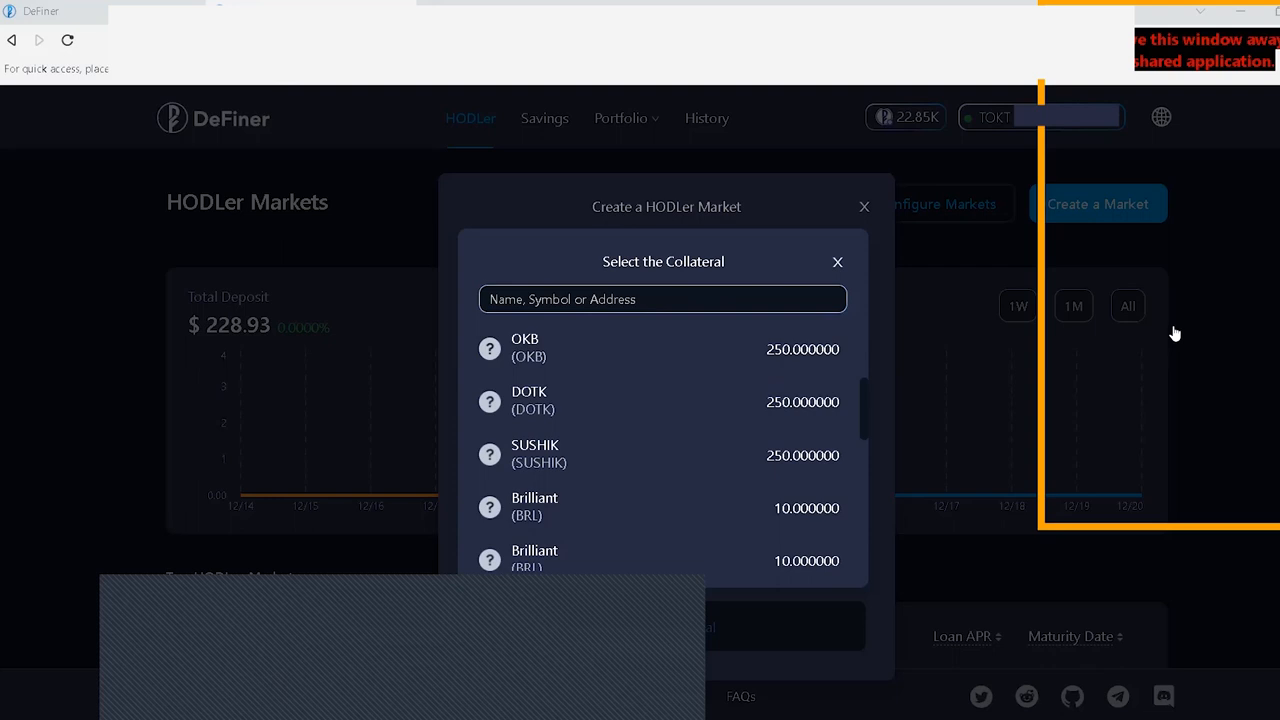
click(662, 299)
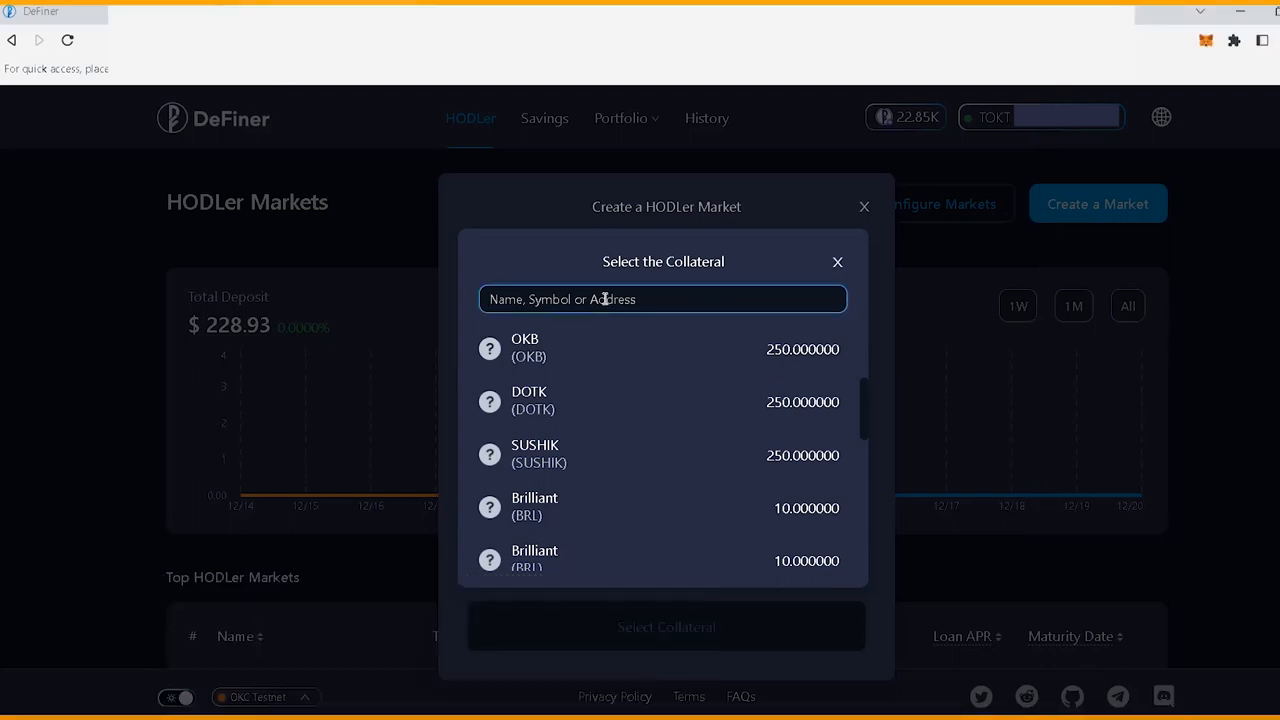
Search address 0xffb7559a…34d1 and select DeFiner (FIN) as collateral
text(0xffb7559a201ee93faaa39355f2416193e15434d1)
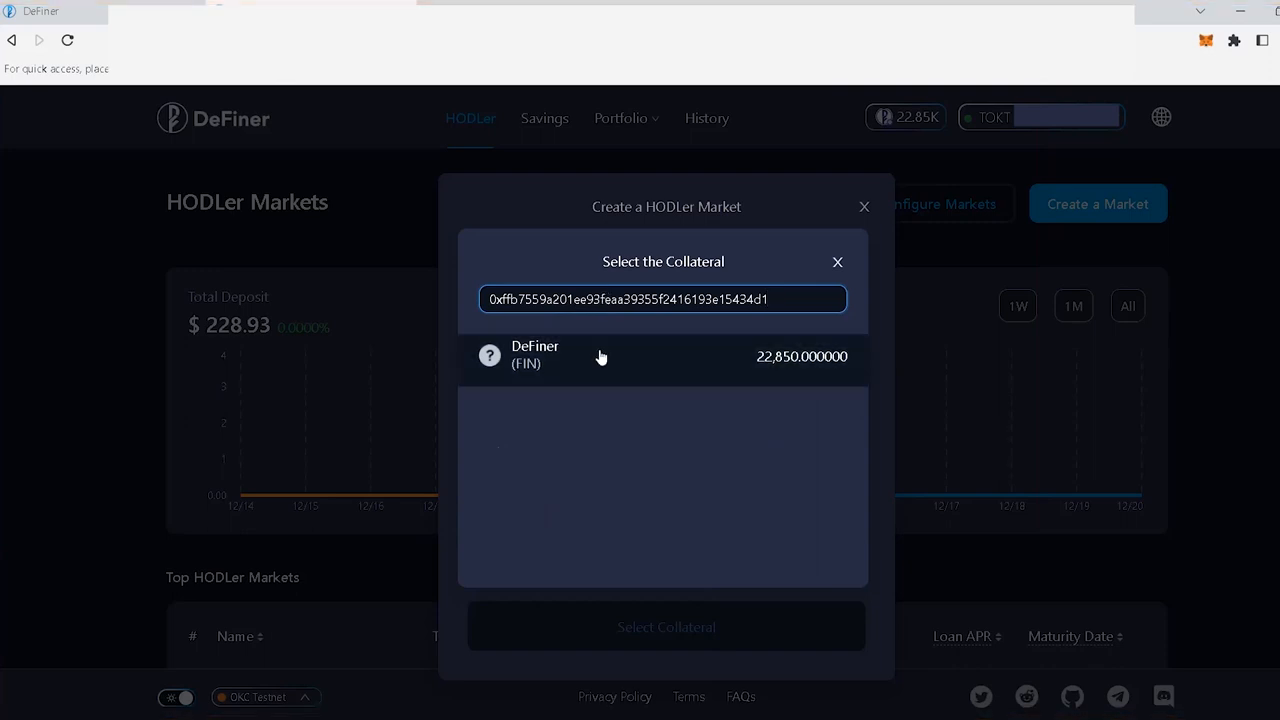
mouse_move(603, 372)
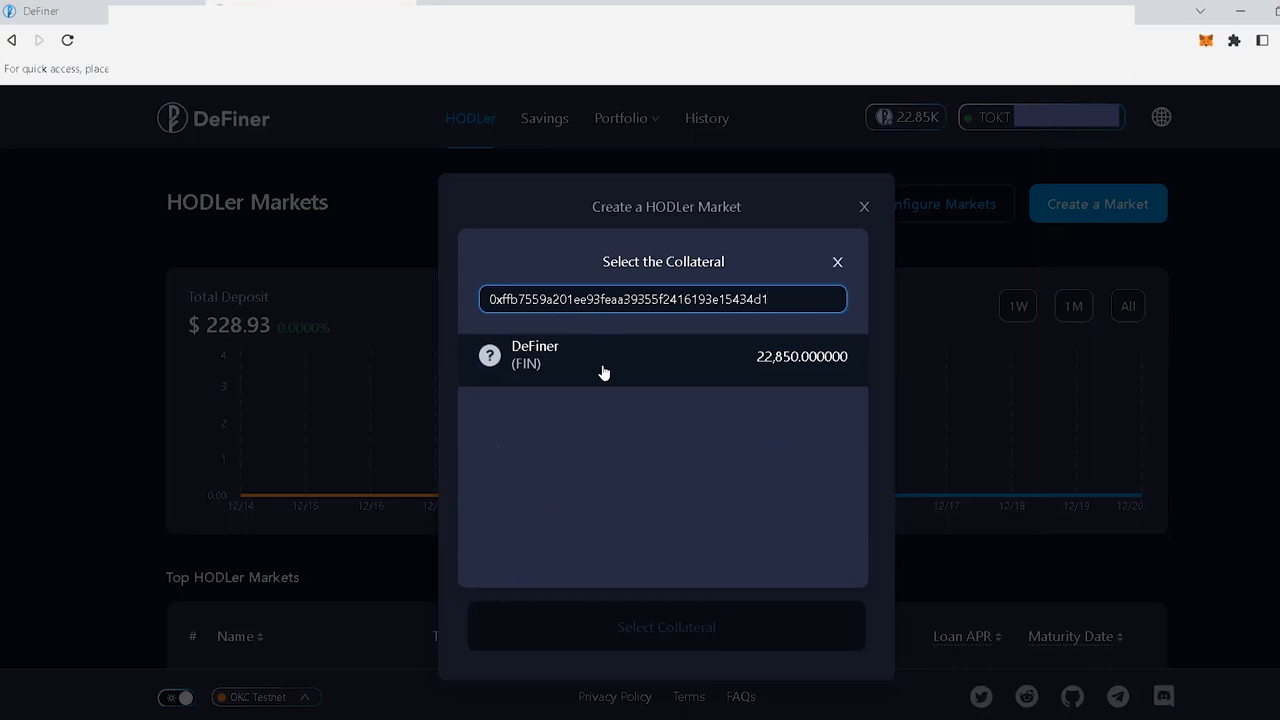
click(663, 299)
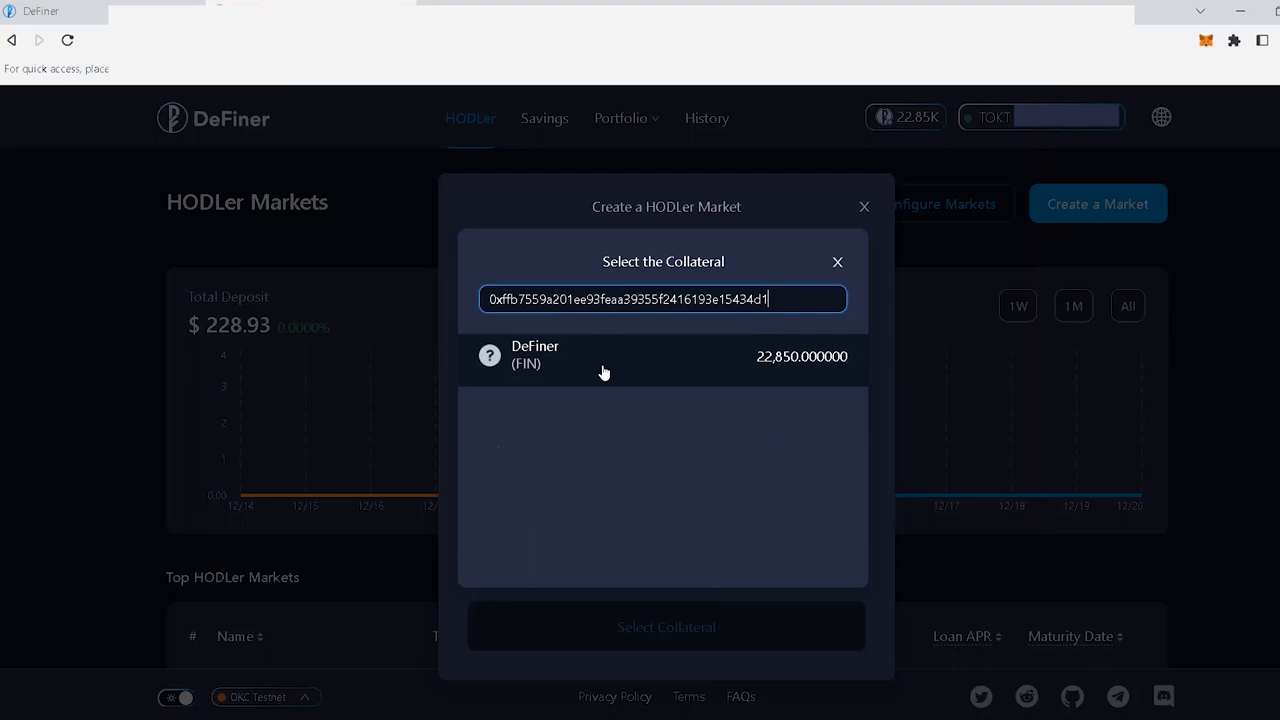
click(535, 356)
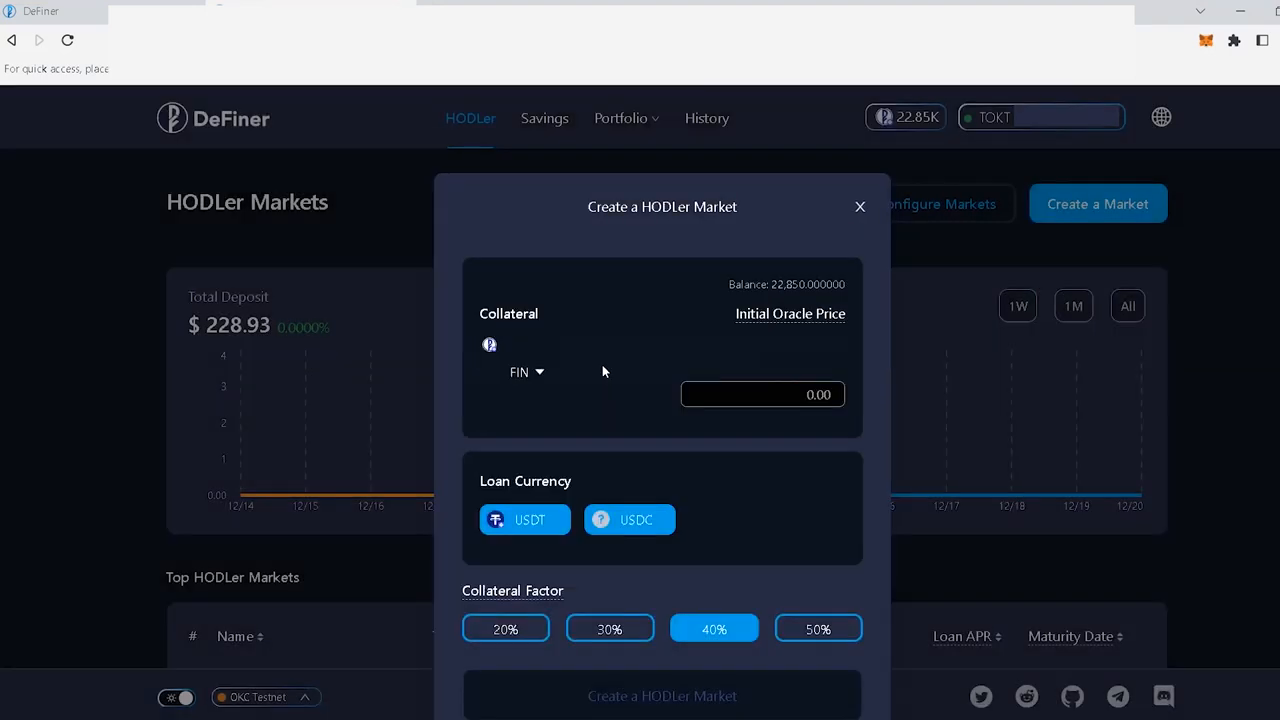
mouse_move(815, 325)
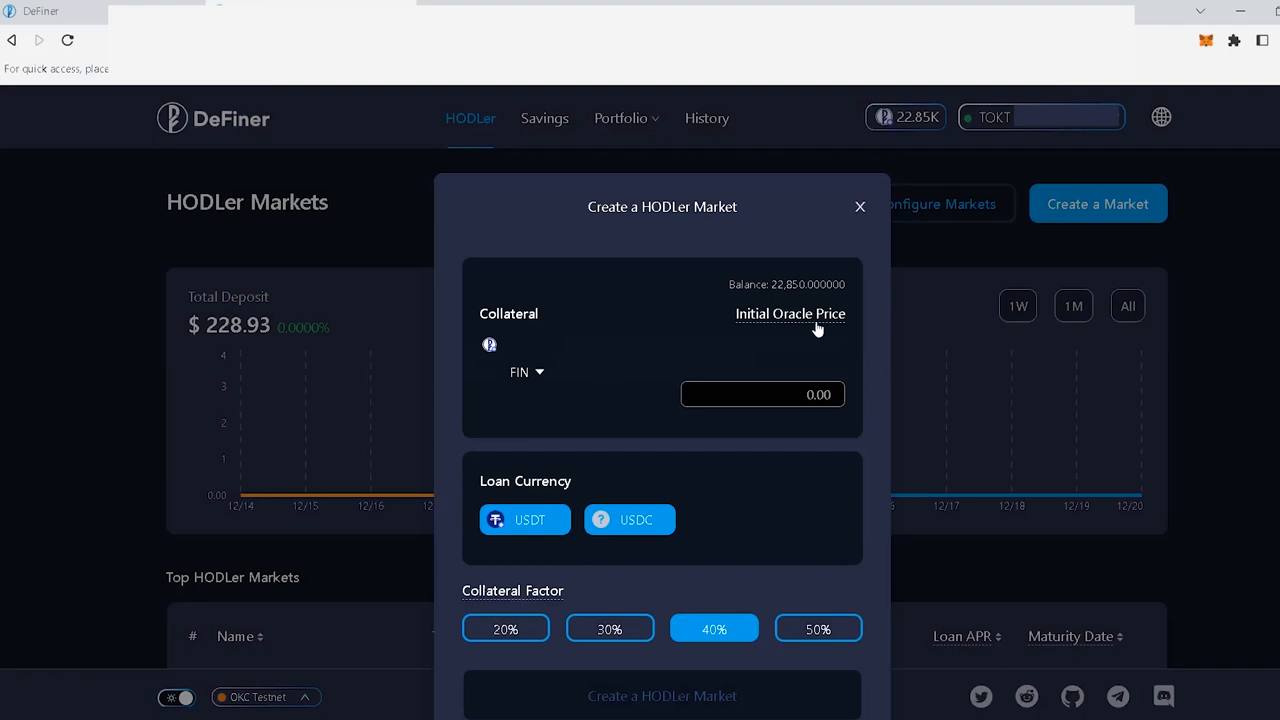
mouse_move(814, 328)
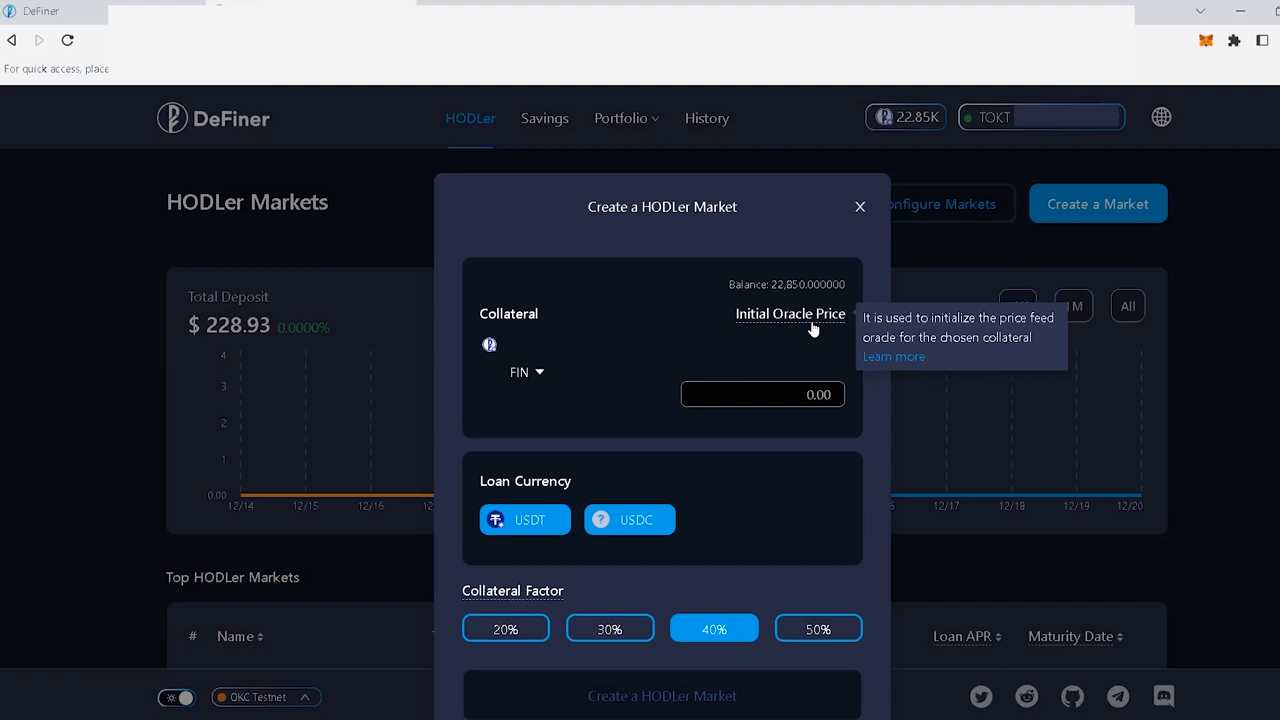
mouse_move(635, 370)
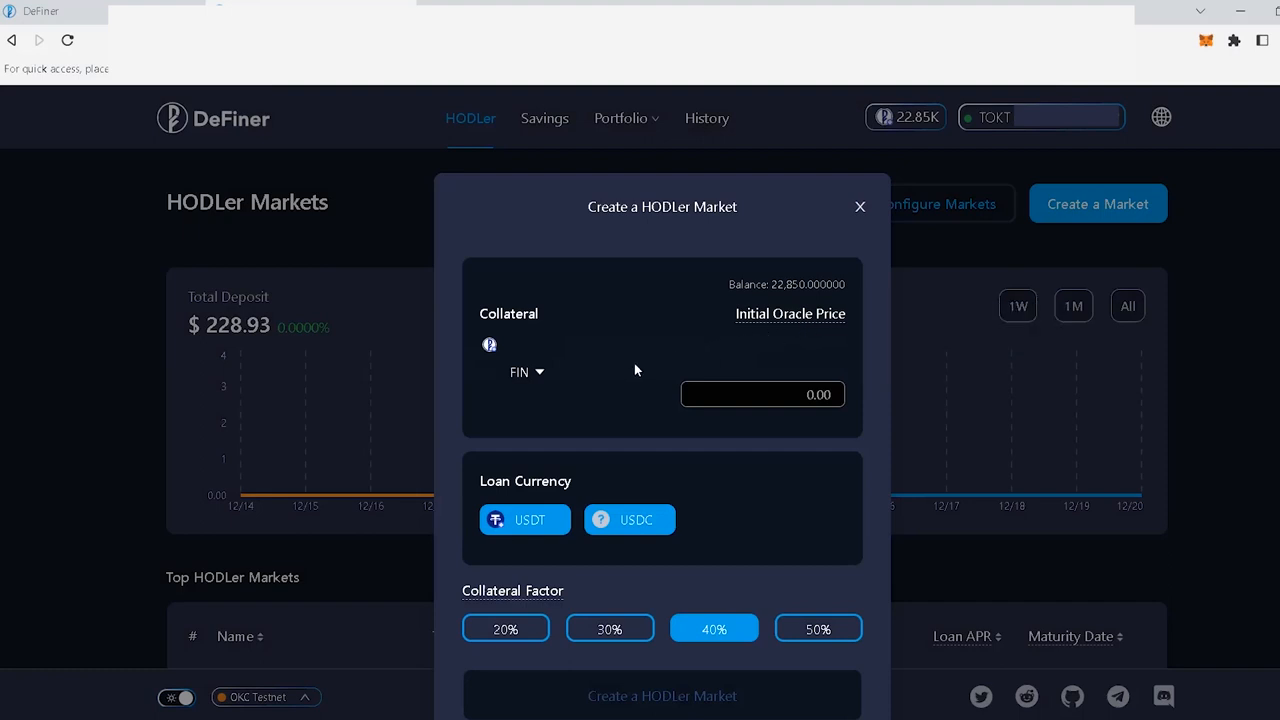
mouse_move(632, 371)
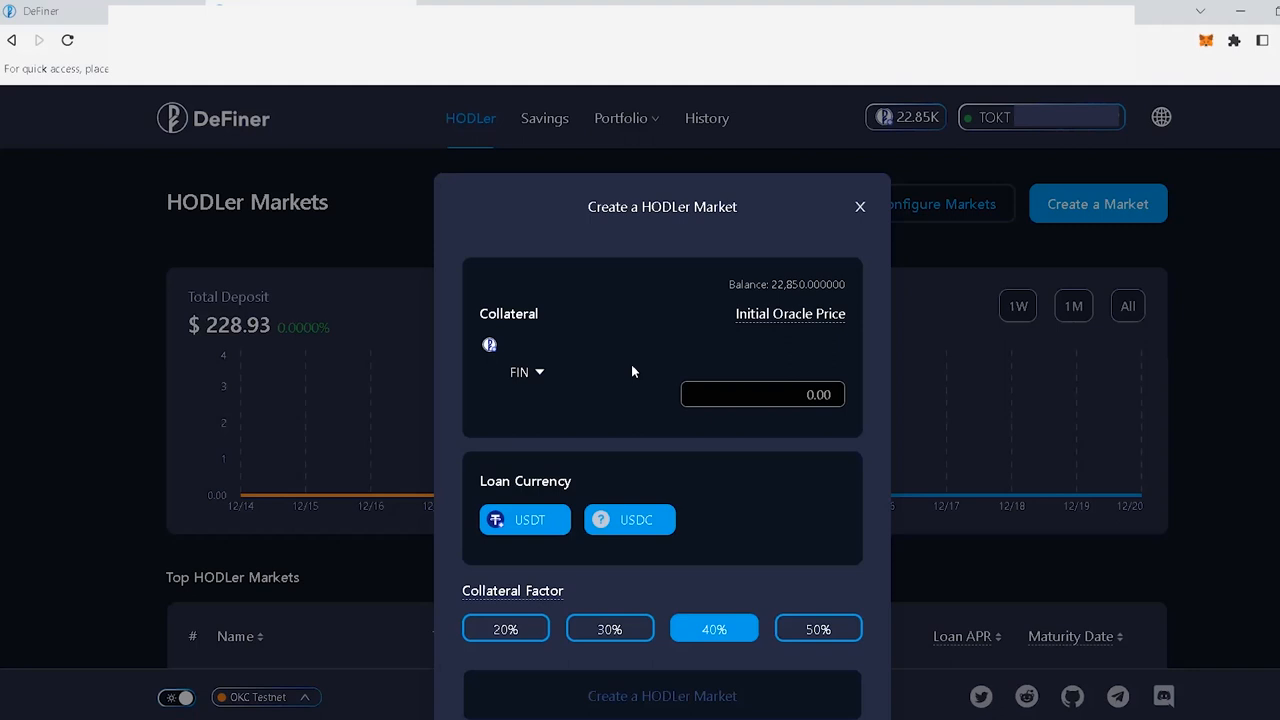
Enter 0.01 as FIN's initial oracle price
click(762, 394)
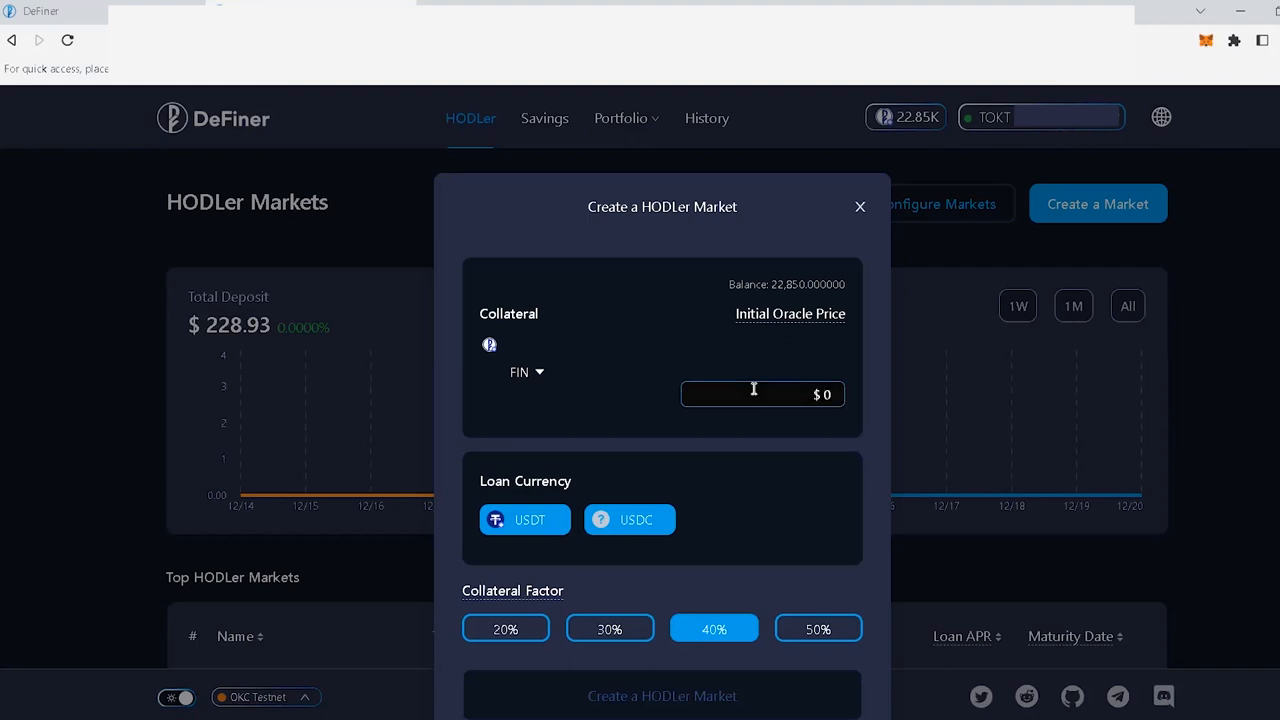
text(0.01)
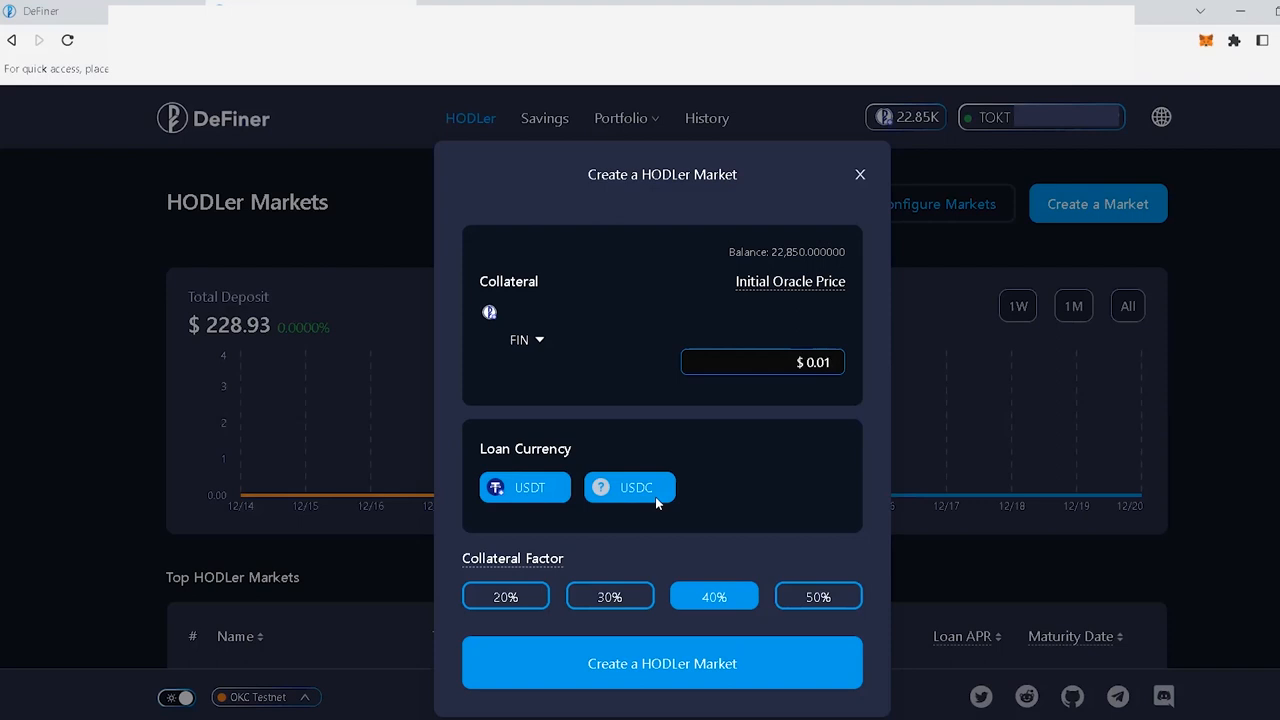
mouse_move(603, 513)
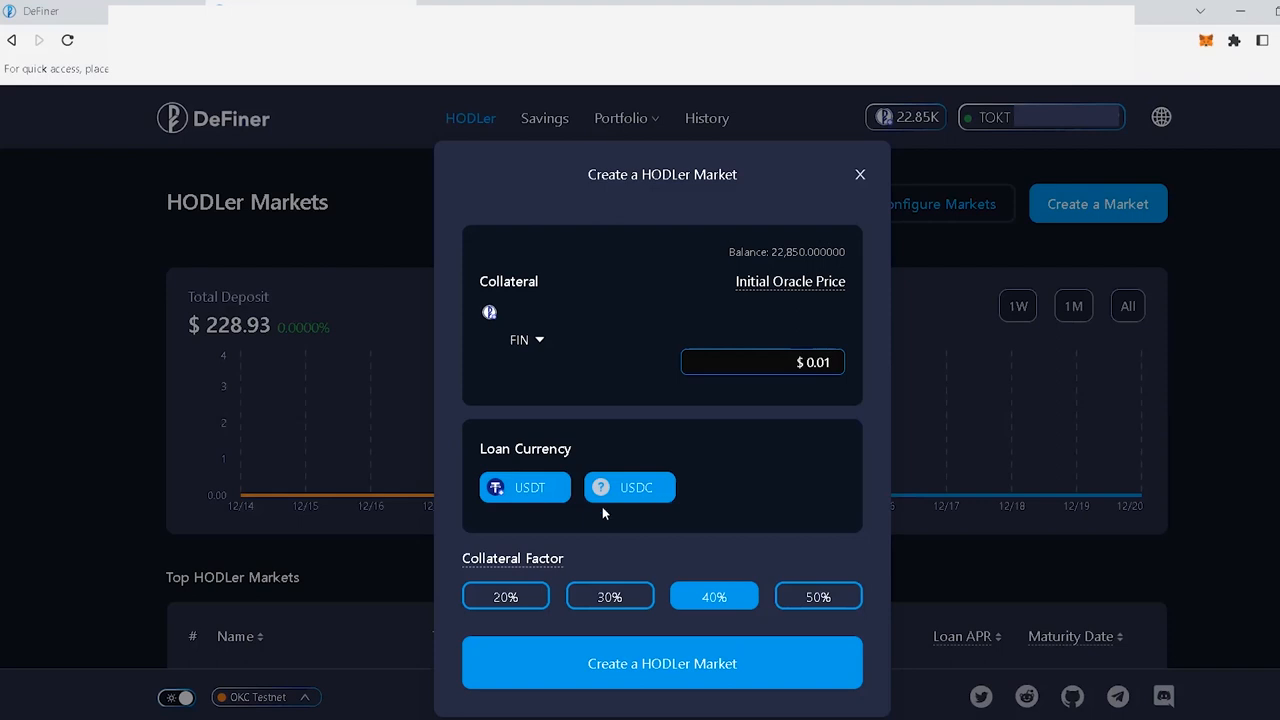
click(762, 362)
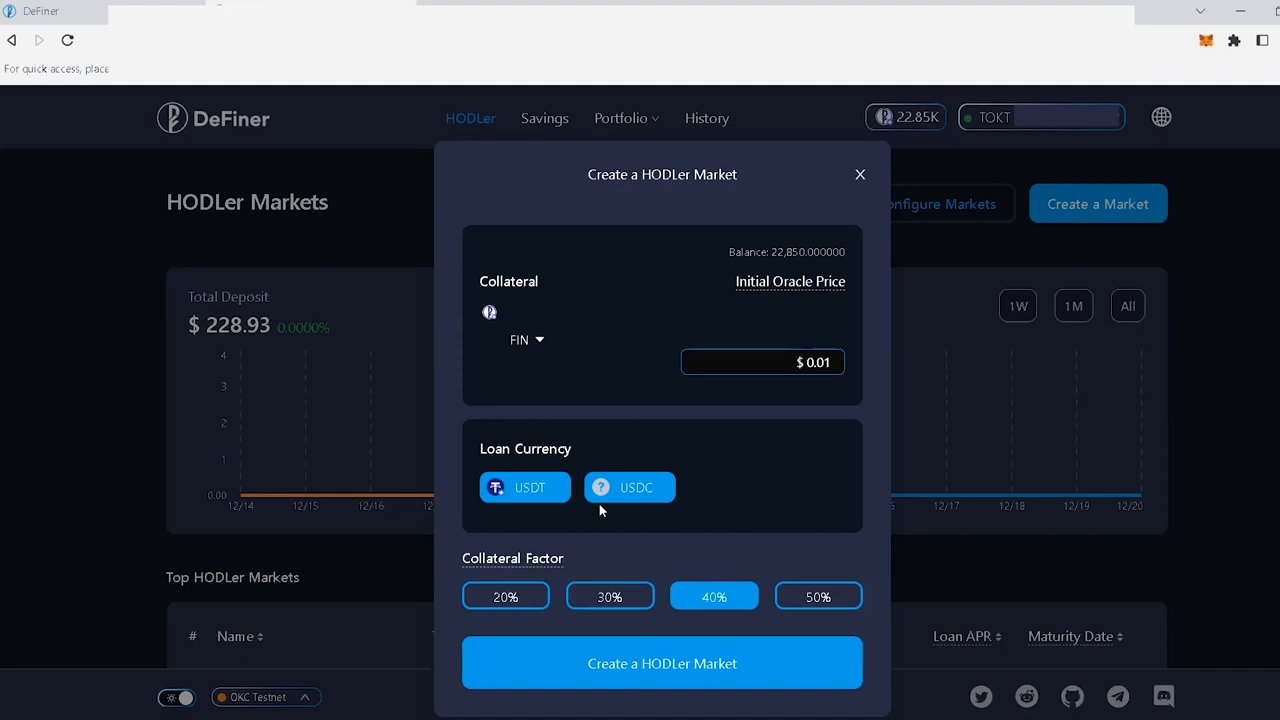
click(762, 362)
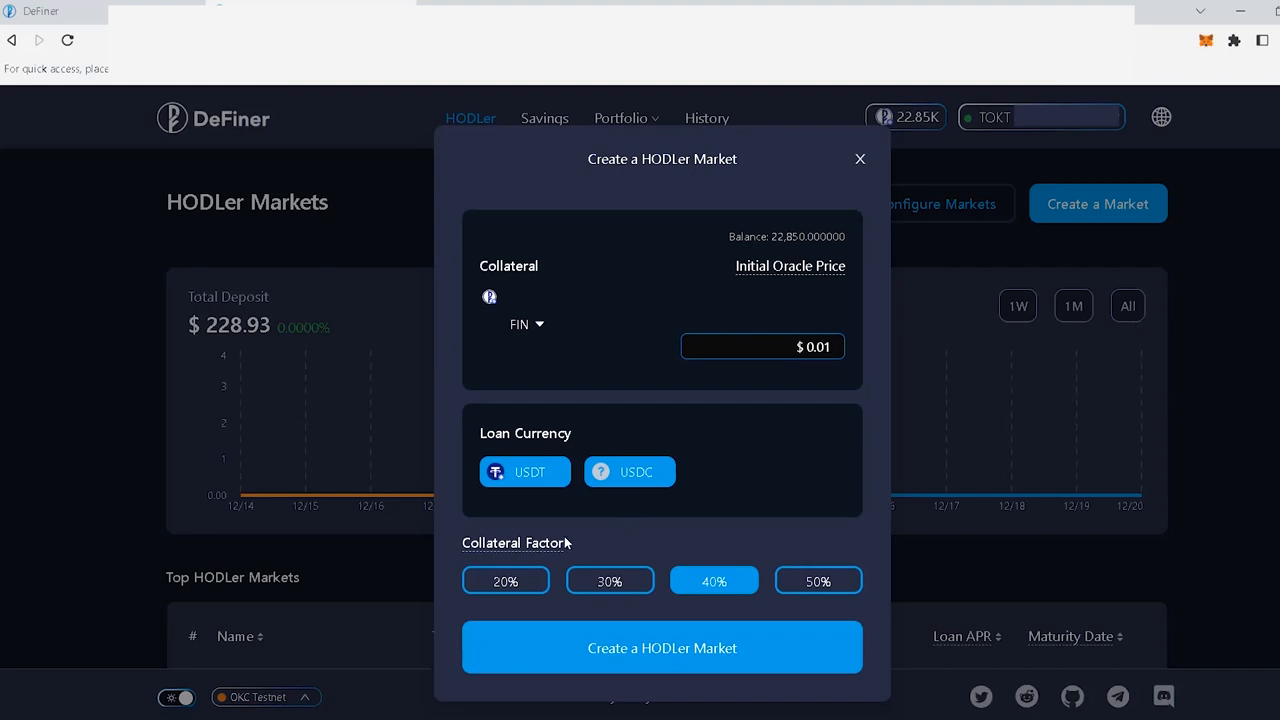
Choose 30% as the market's collateral factor
click(762, 347)
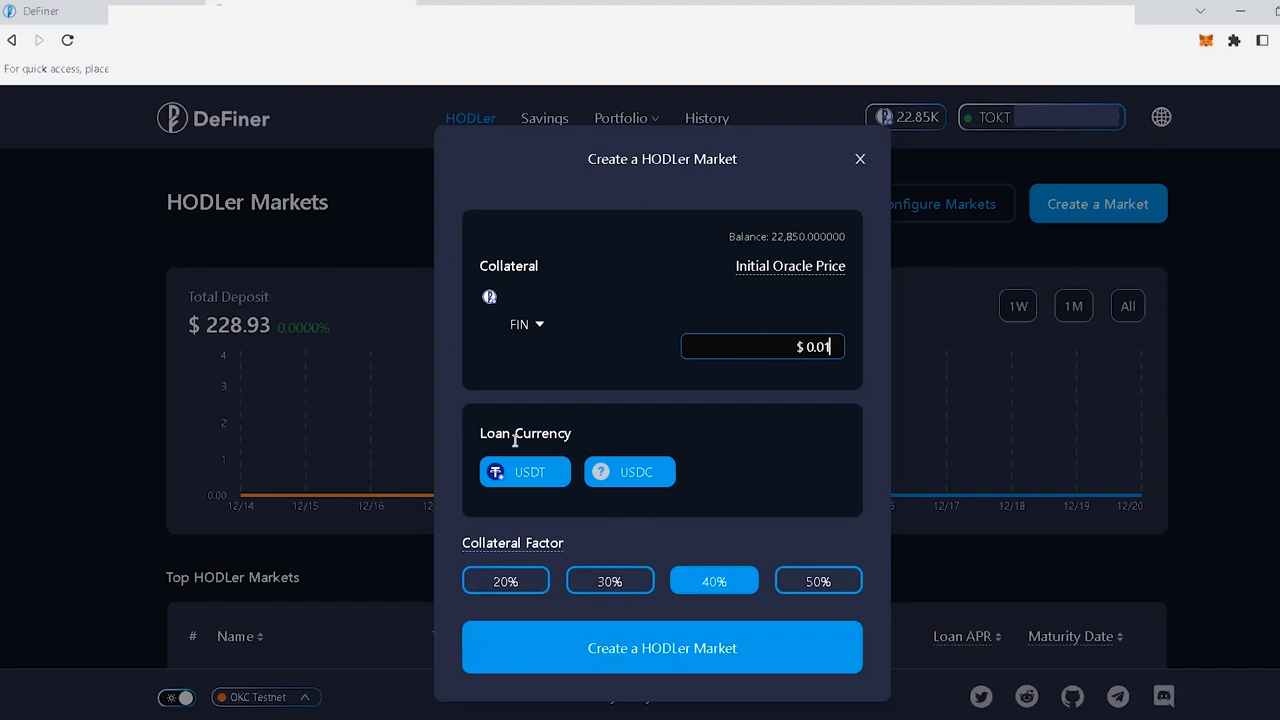
mouse_move(575, 472)
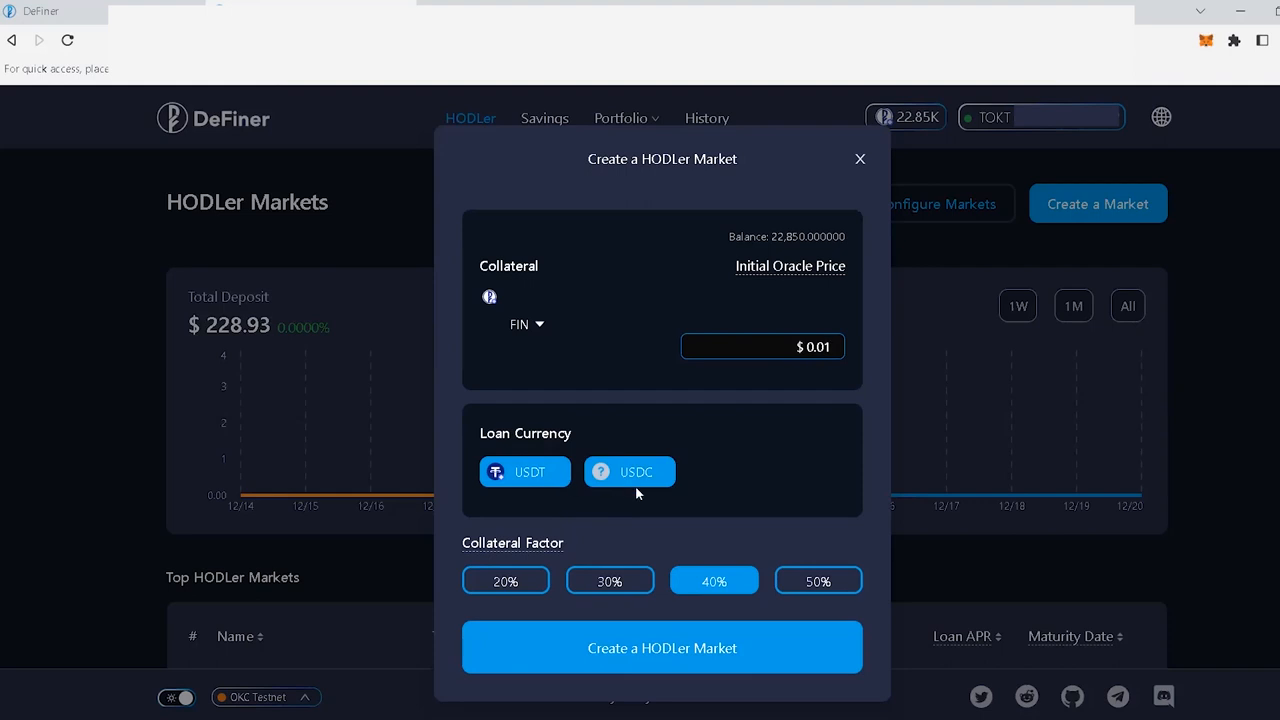
mouse_move(730, 489)
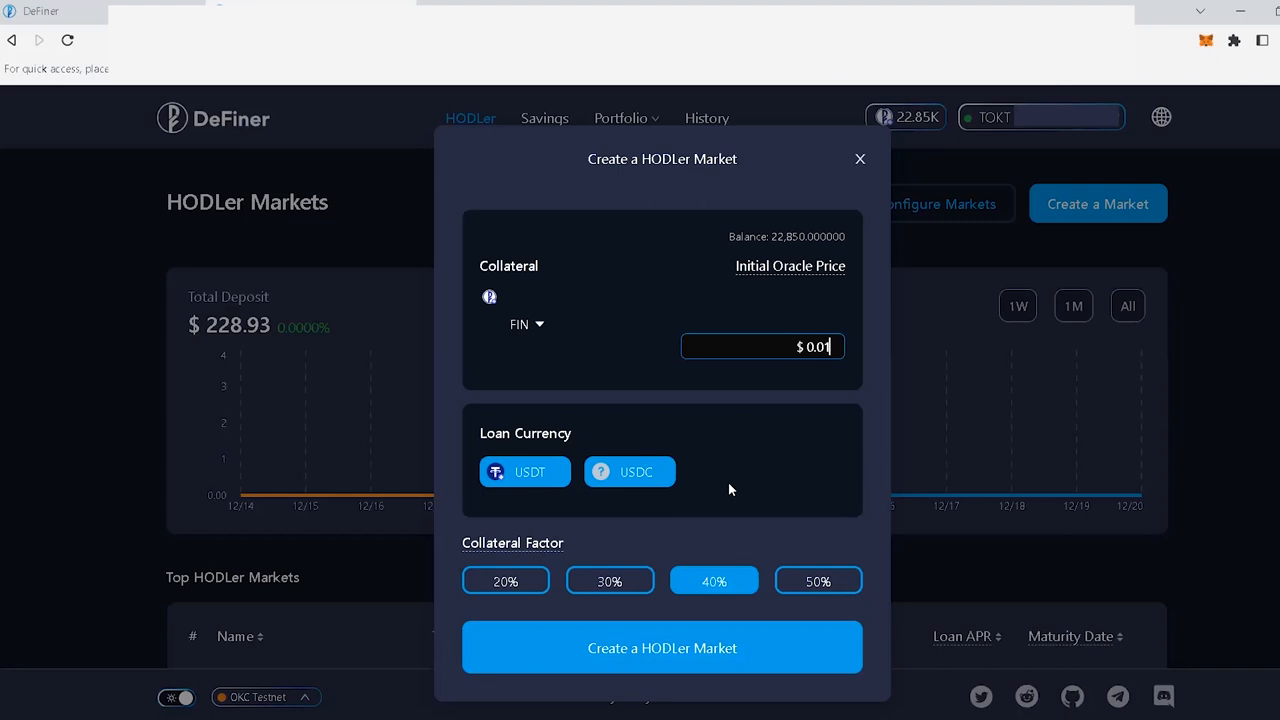
mouse_move(582, 540)
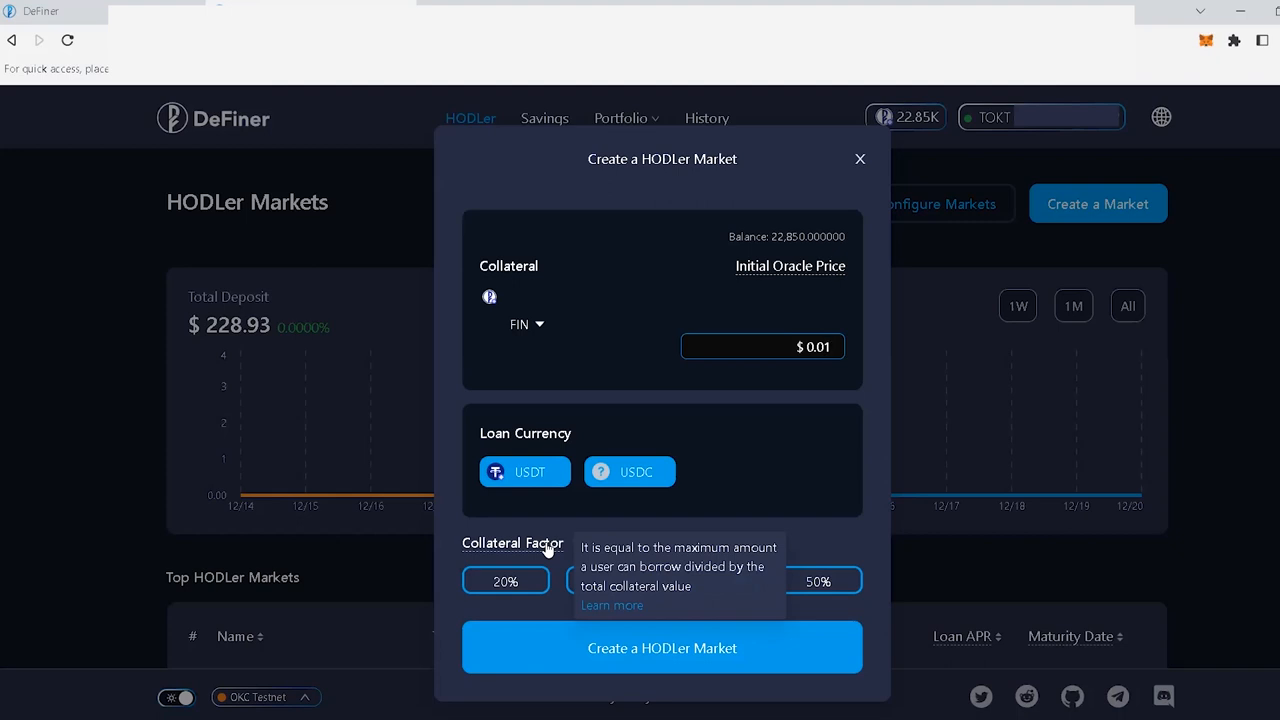
click(762, 346)
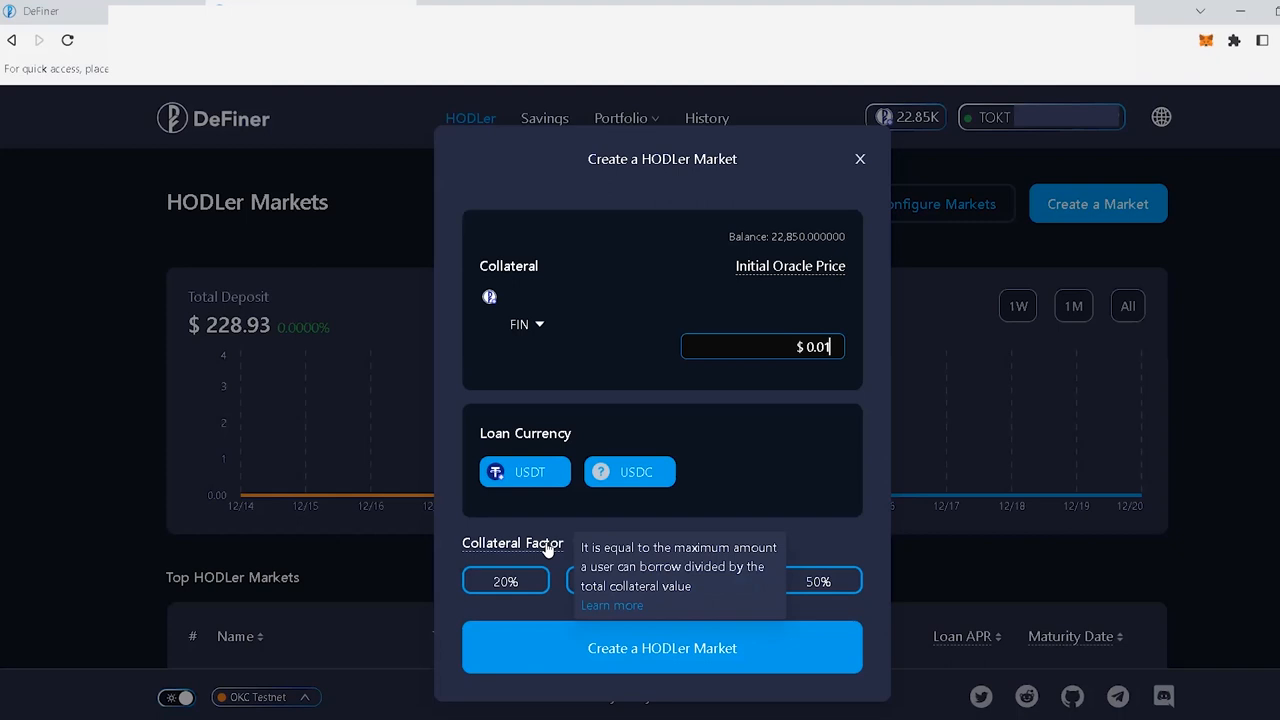
click(714, 581)
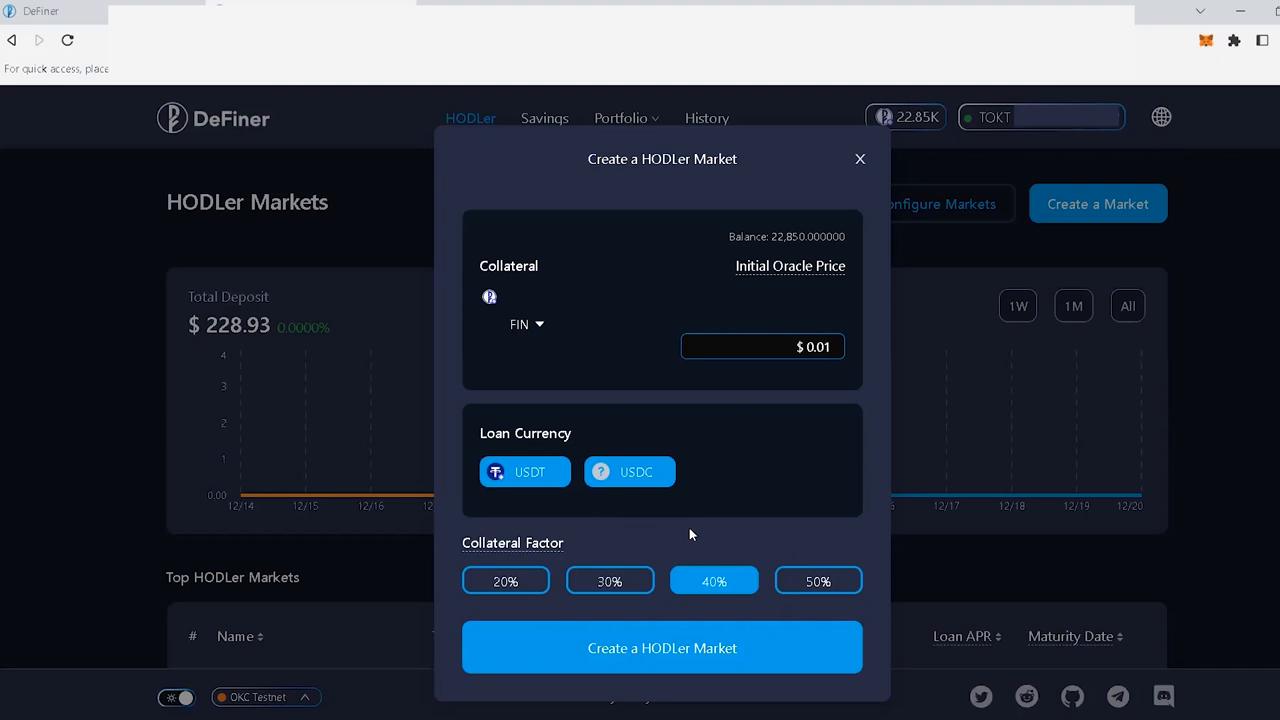
mouse_move(630, 562)
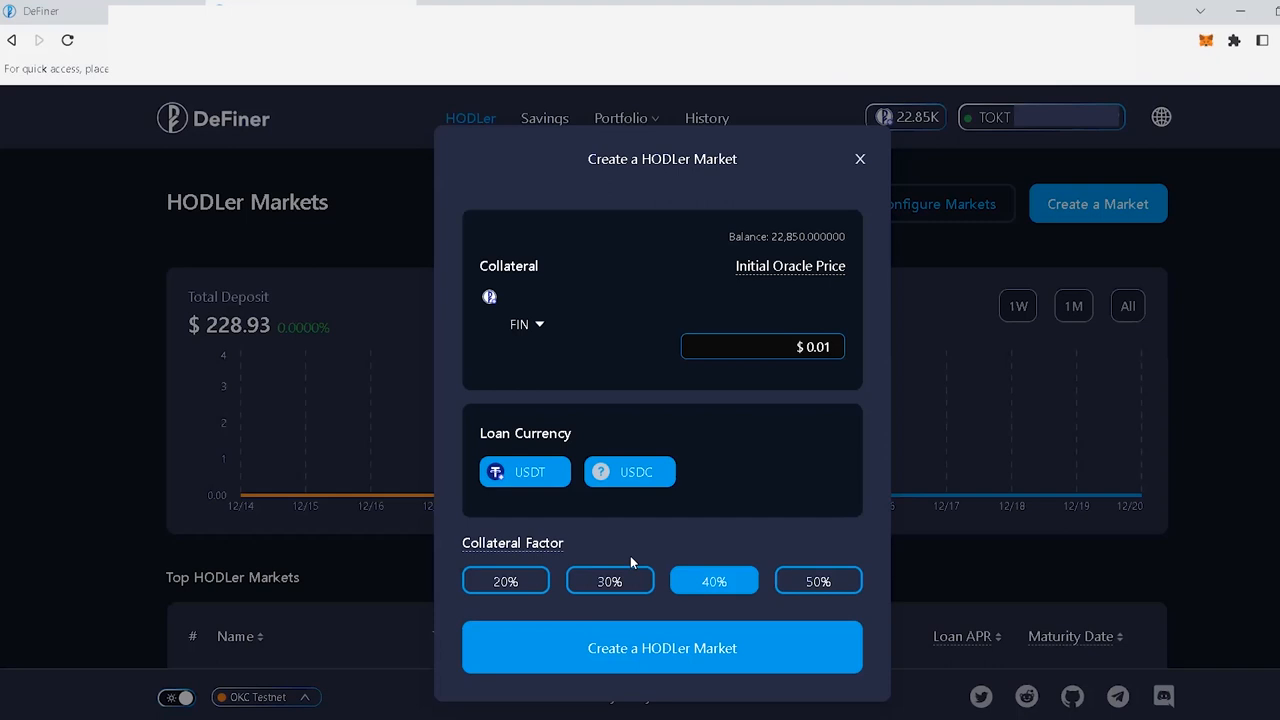
click(610, 581)
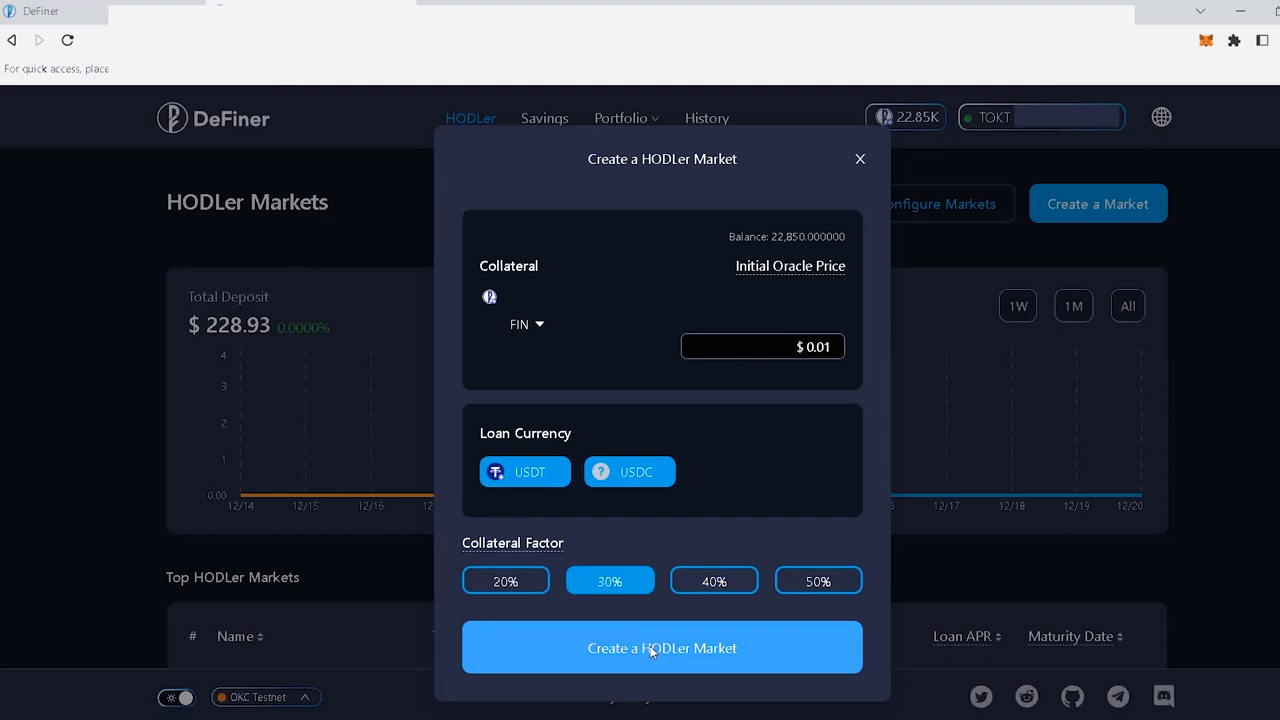
Review and confirm deployment of the FIN market ($0.01, USDT/USDC, 30%)
click(662, 648)
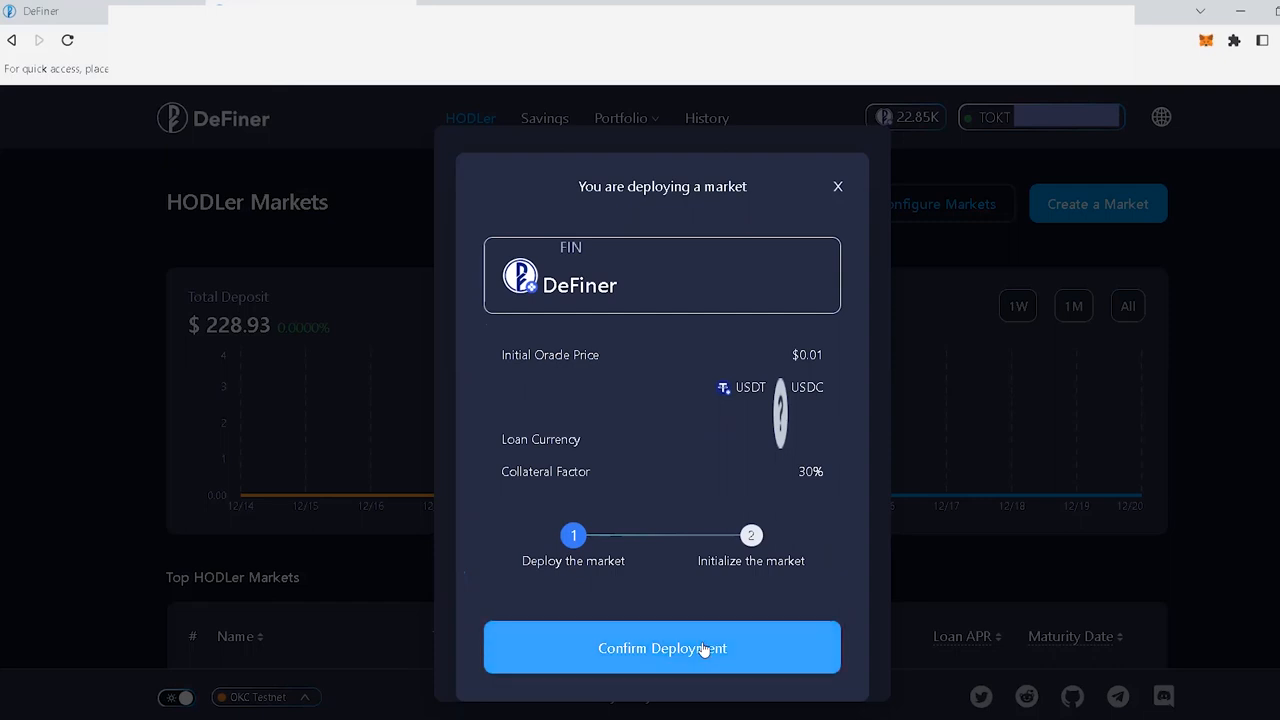
click(662, 648)
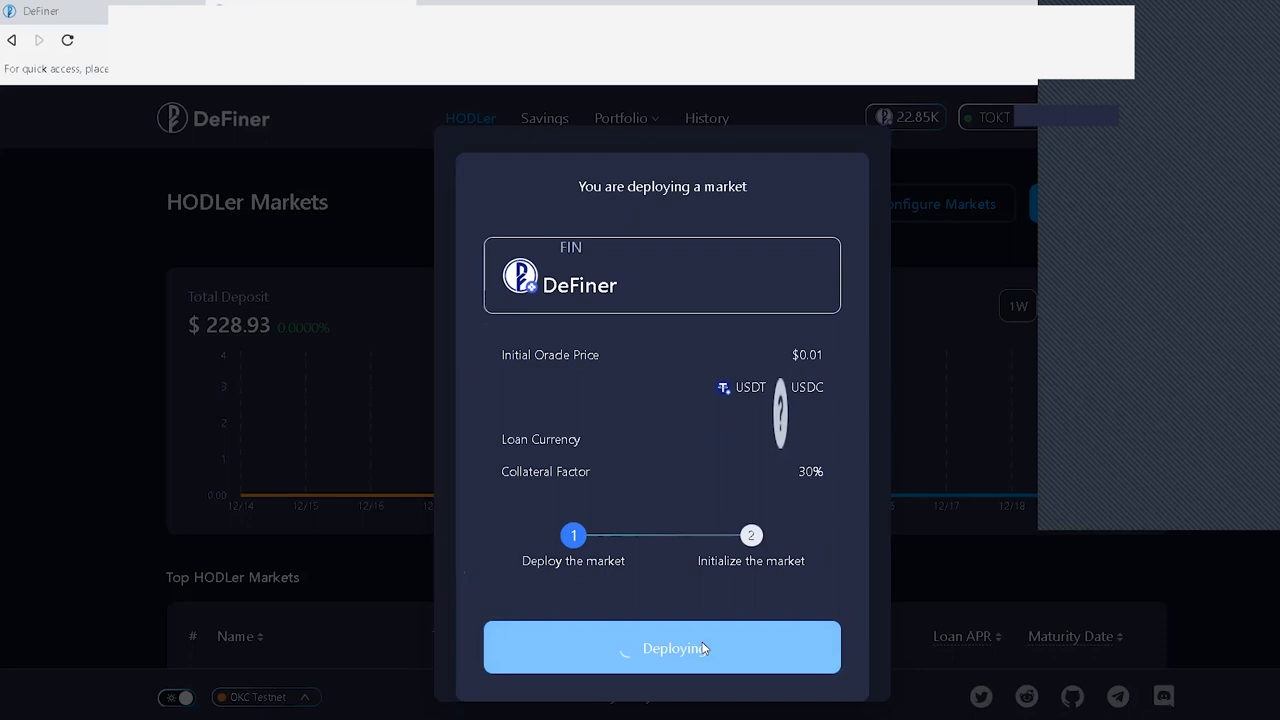
mouse_move(1100, 426)
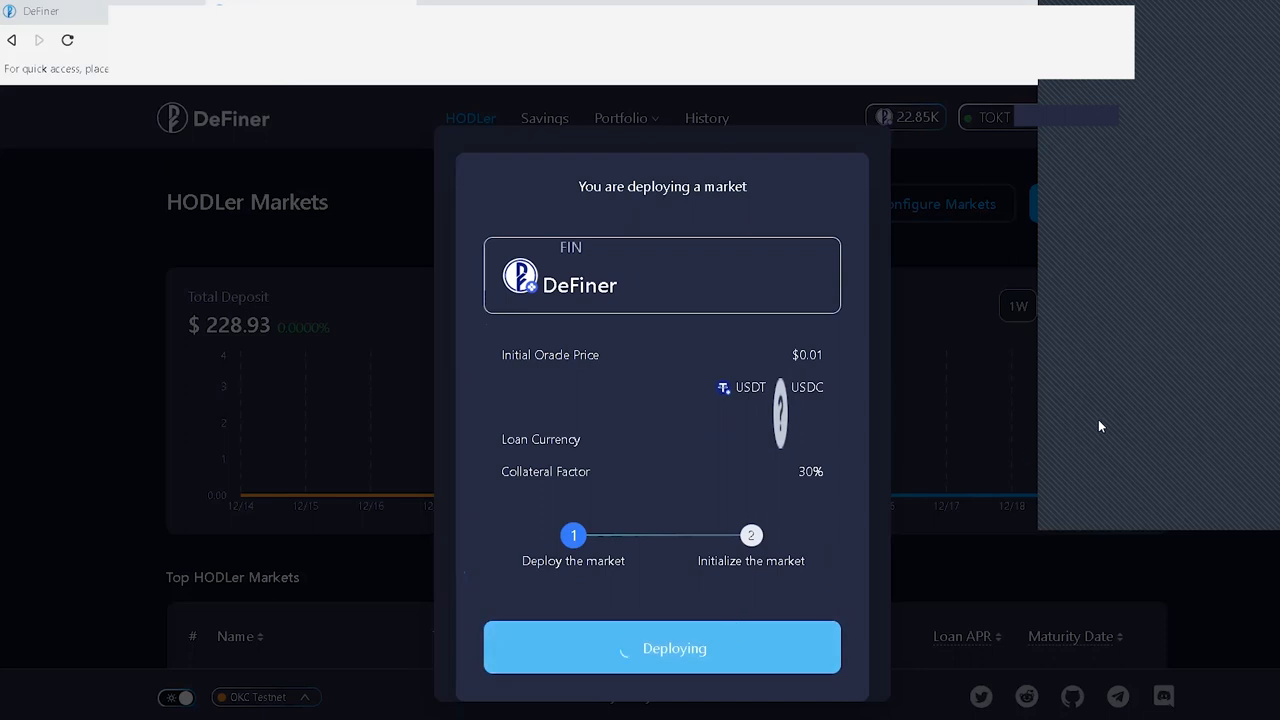
mouse_move(1138, 437)
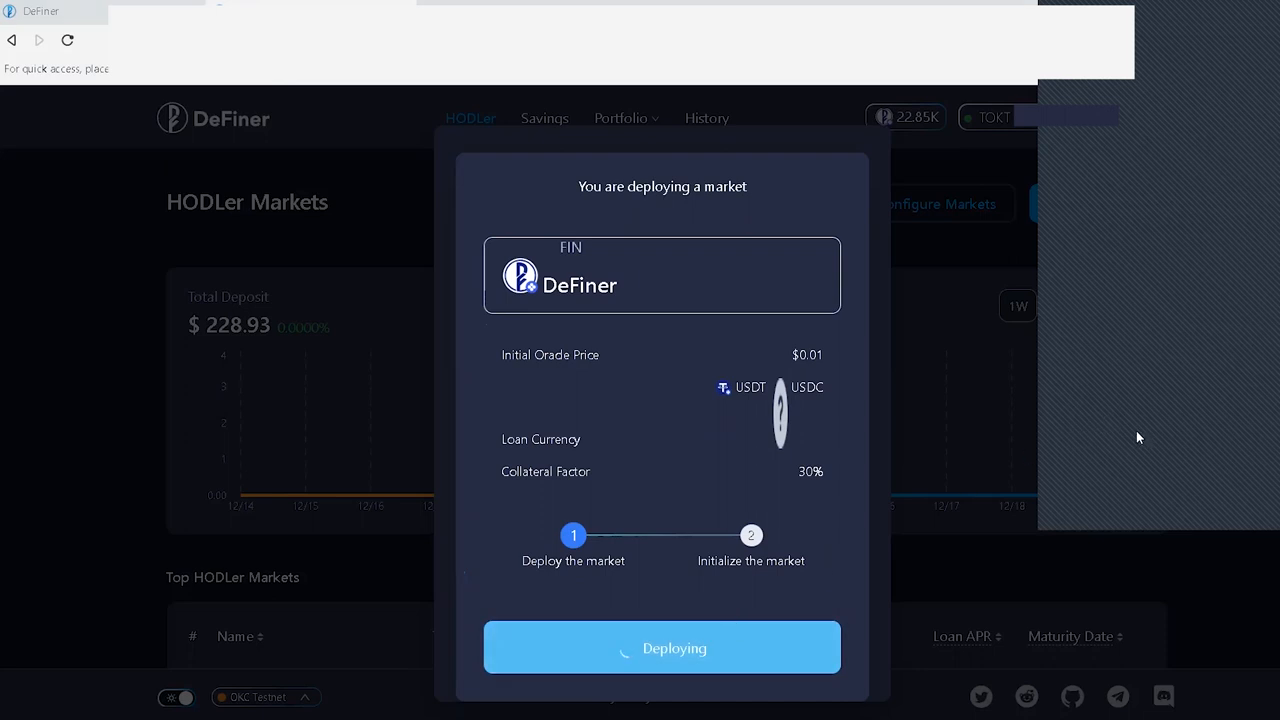
mouse_move(1216, 499)
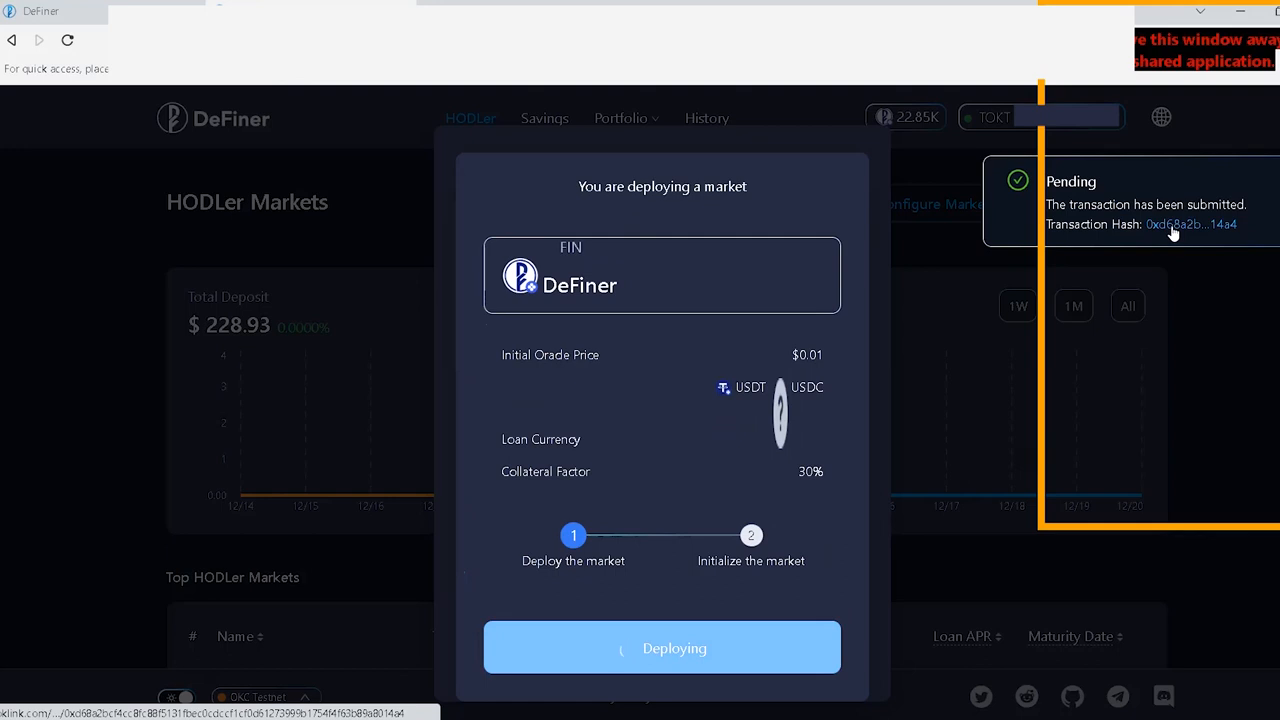
Follow the pending notification's transaction hash to OKLink
click(1190, 224)
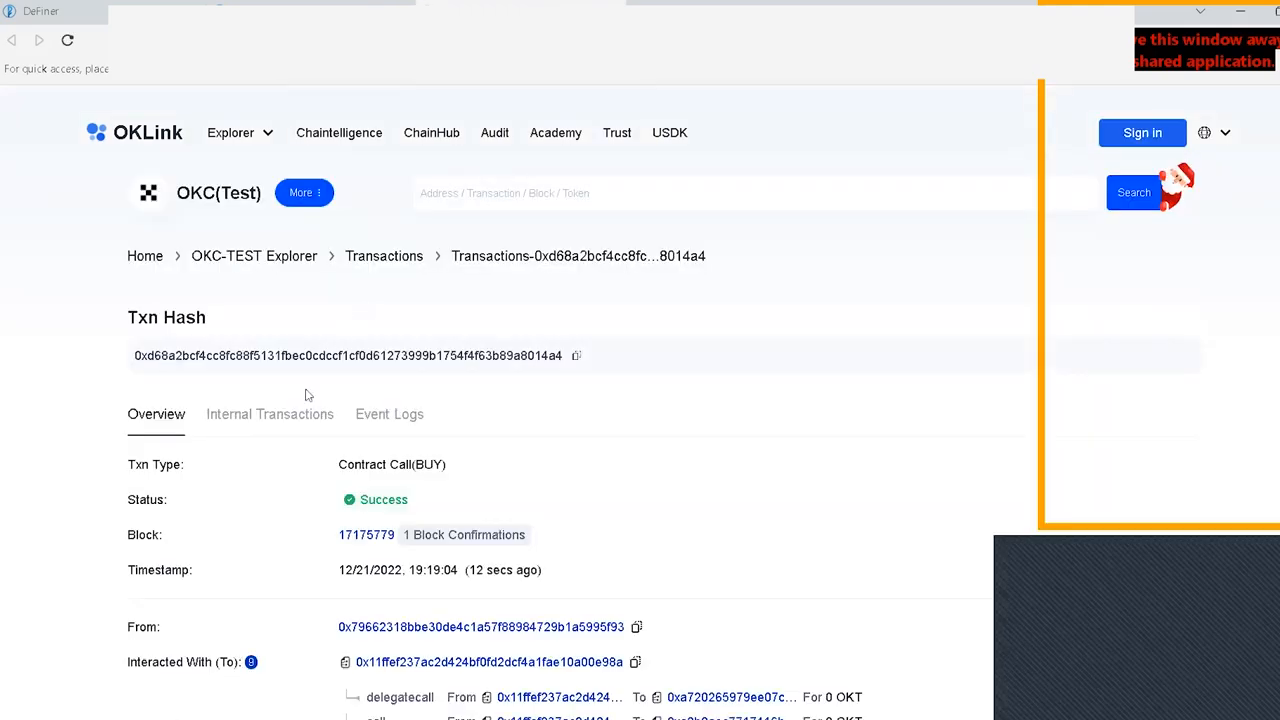
List the transaction's internal transactions and scroll through the contract creations
click(269, 413)
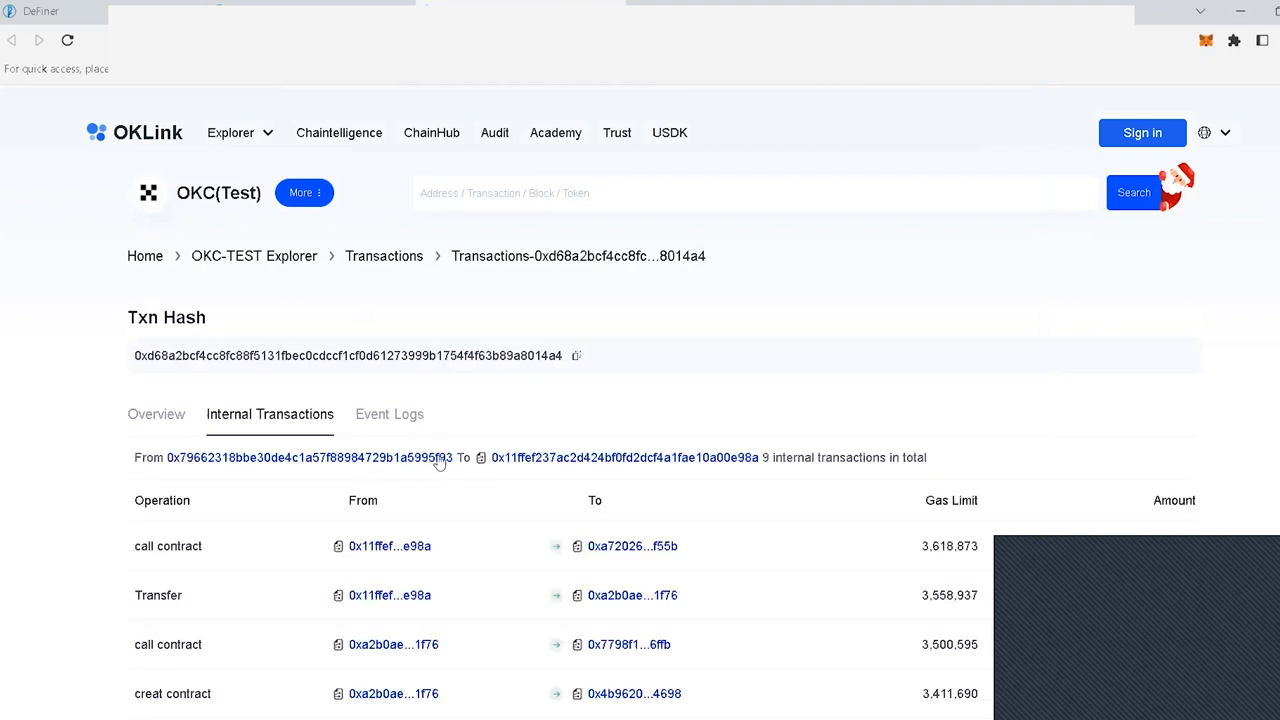
scroll(down, 3)
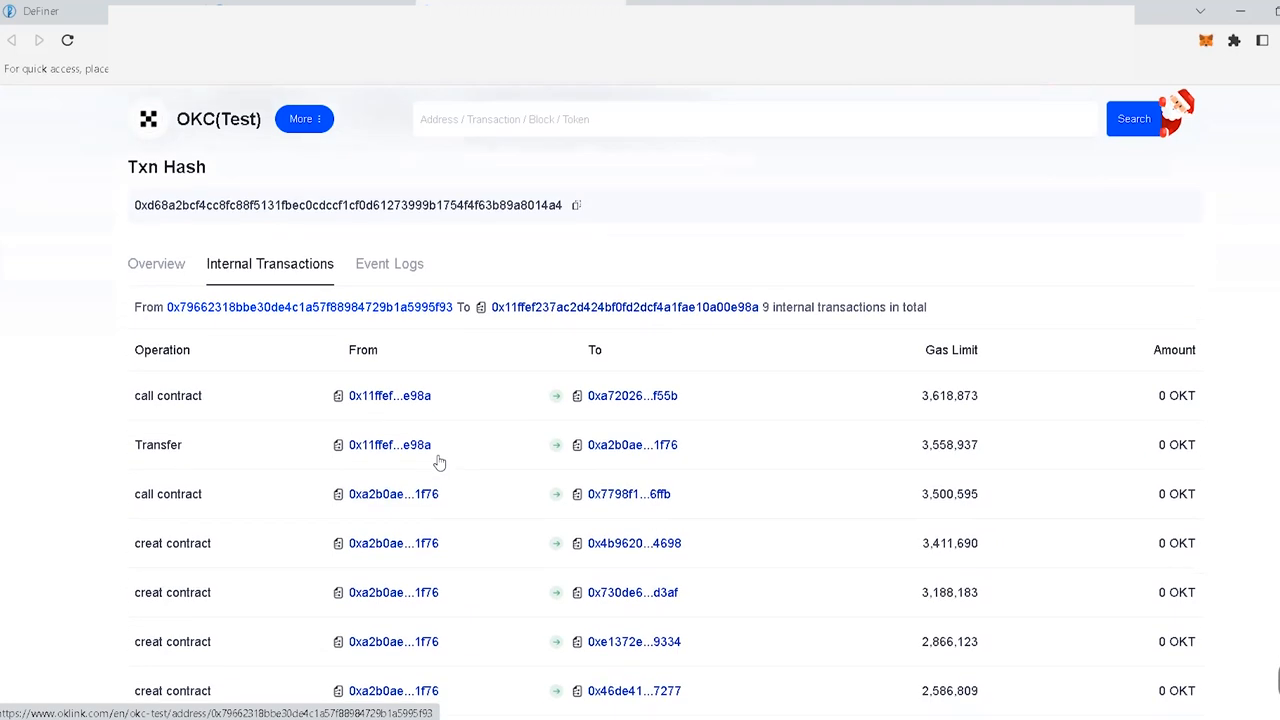
scroll(down, 3)
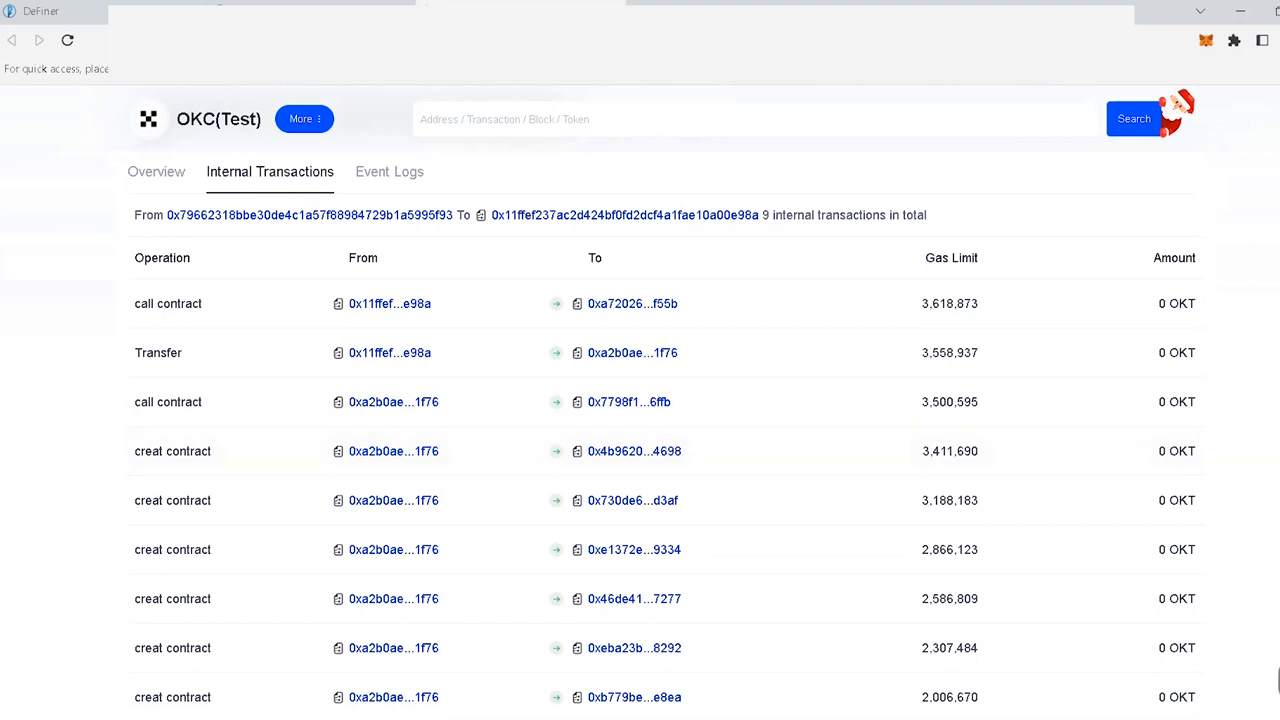
mouse_move(305, 3)
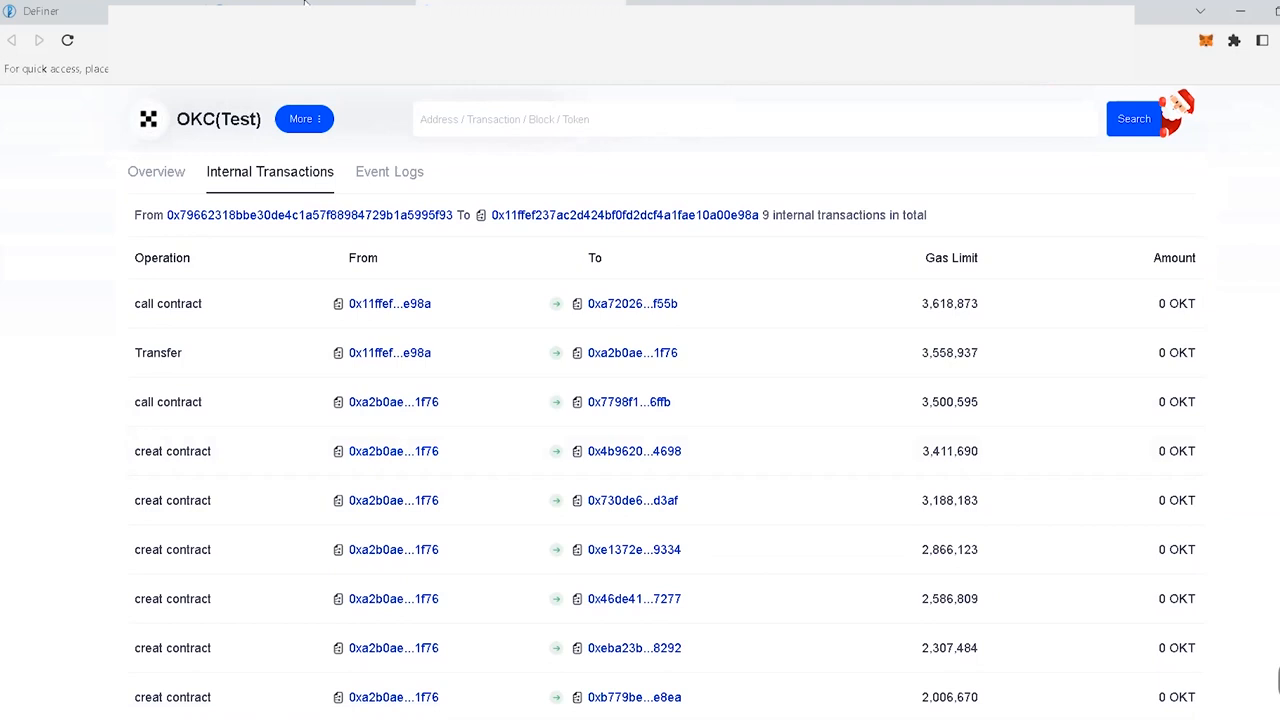